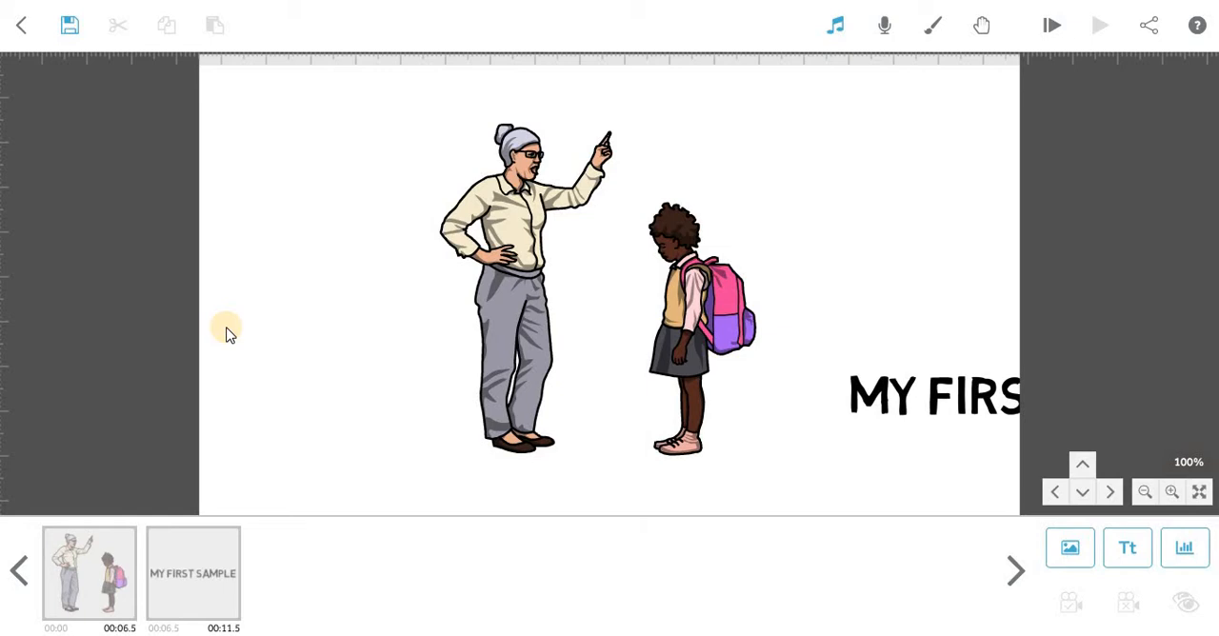
Select the teacher-and-student image in the timeline to show its element toolbar
click(533, 333)
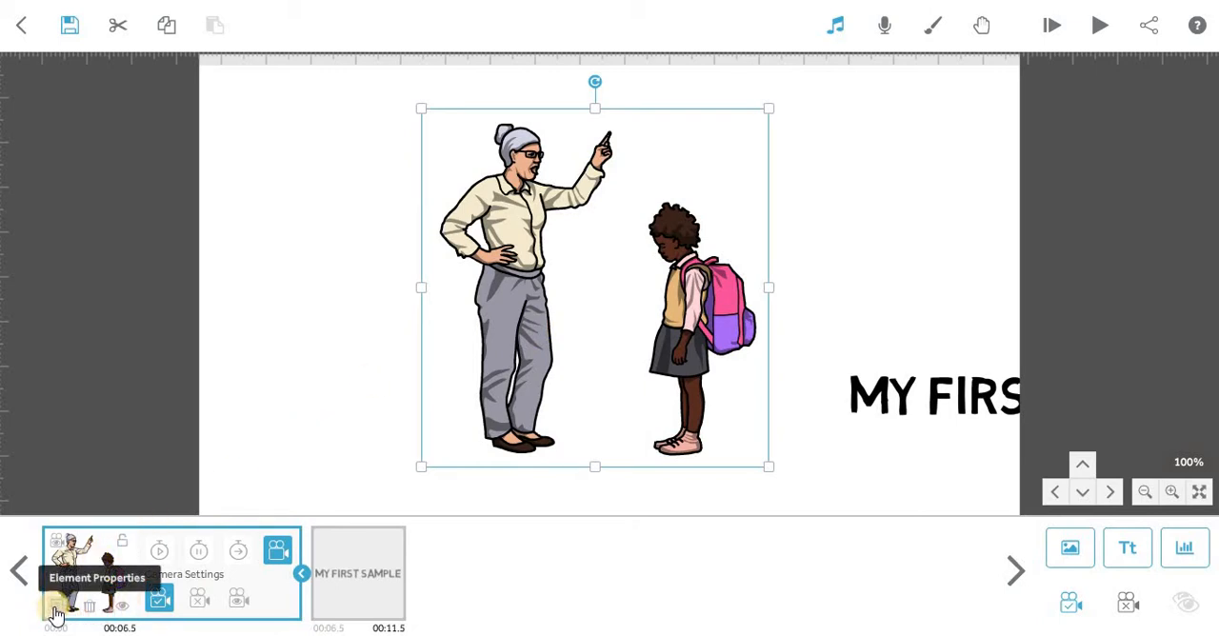
Show the image's properties and check how it currently gets drawn
right_click(590, 335)
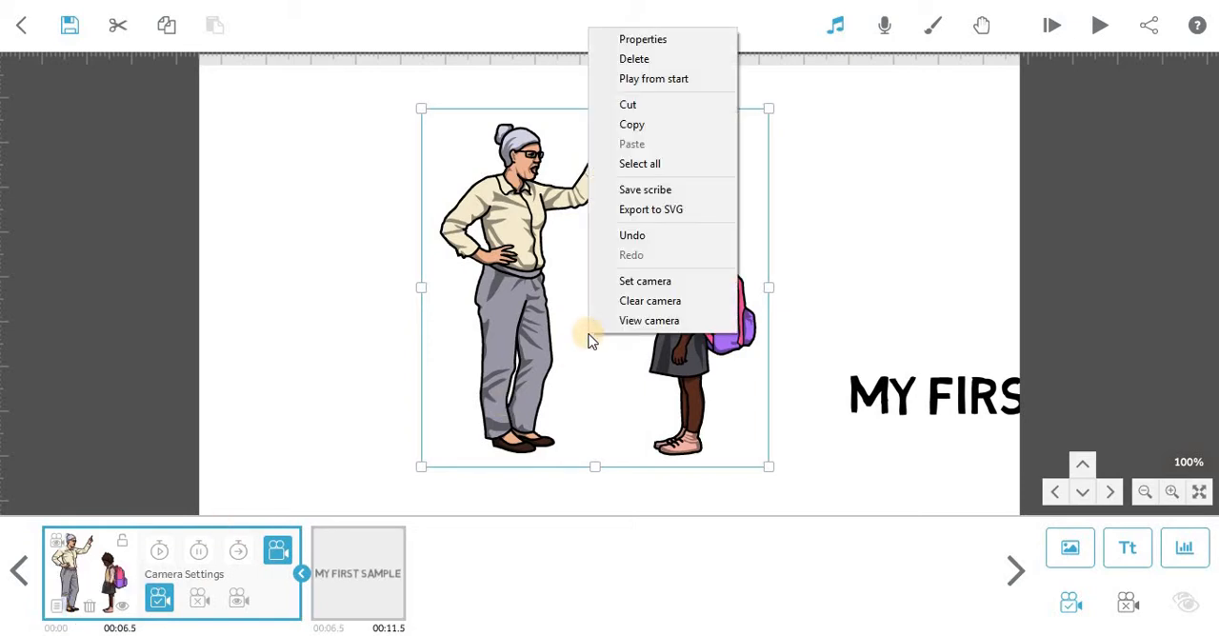
click(642, 39)
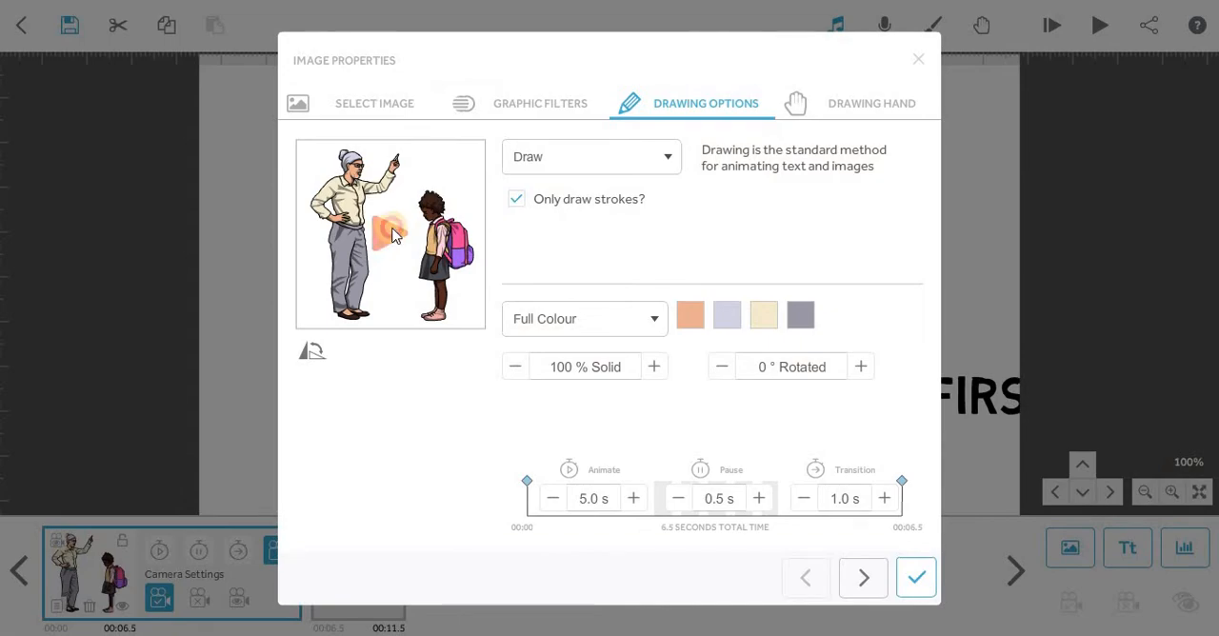
click(388, 233)
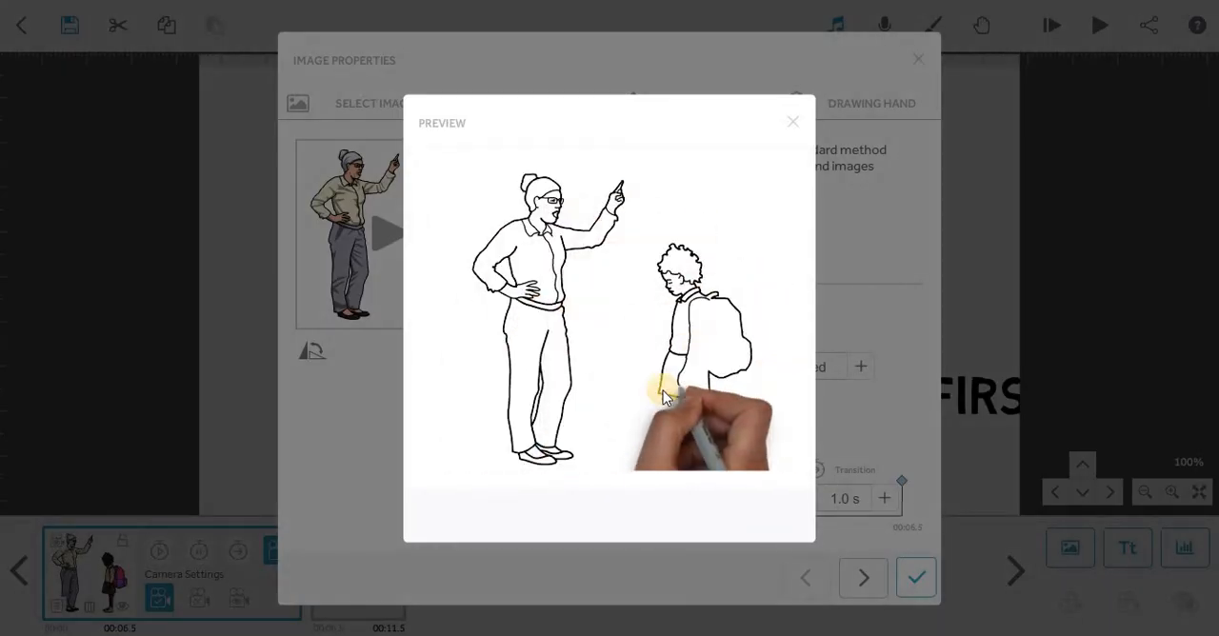
click(792, 122)
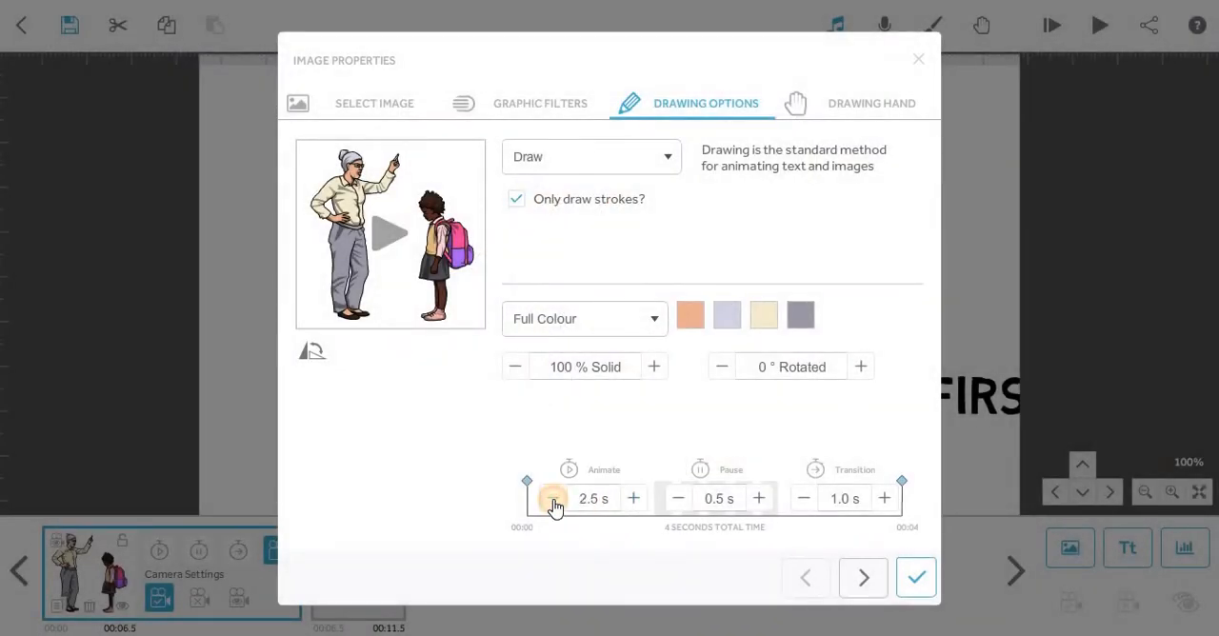
Set a 3.0 s Move In animation entering from the left for the image
click(632, 497)
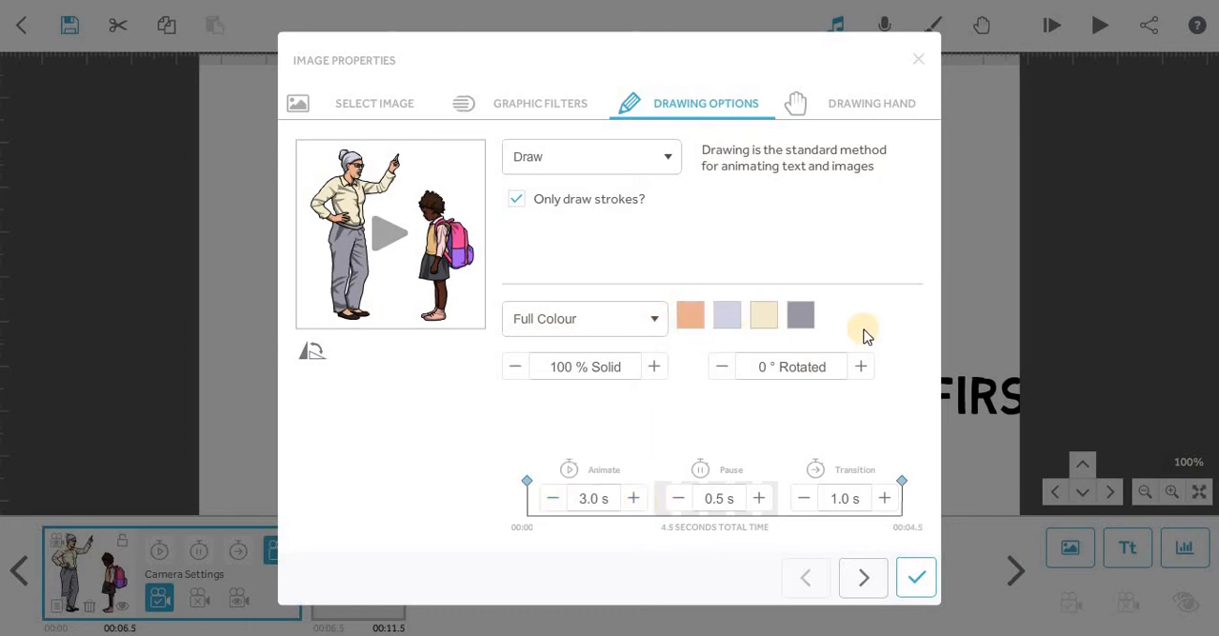
mouse_move(659, 175)
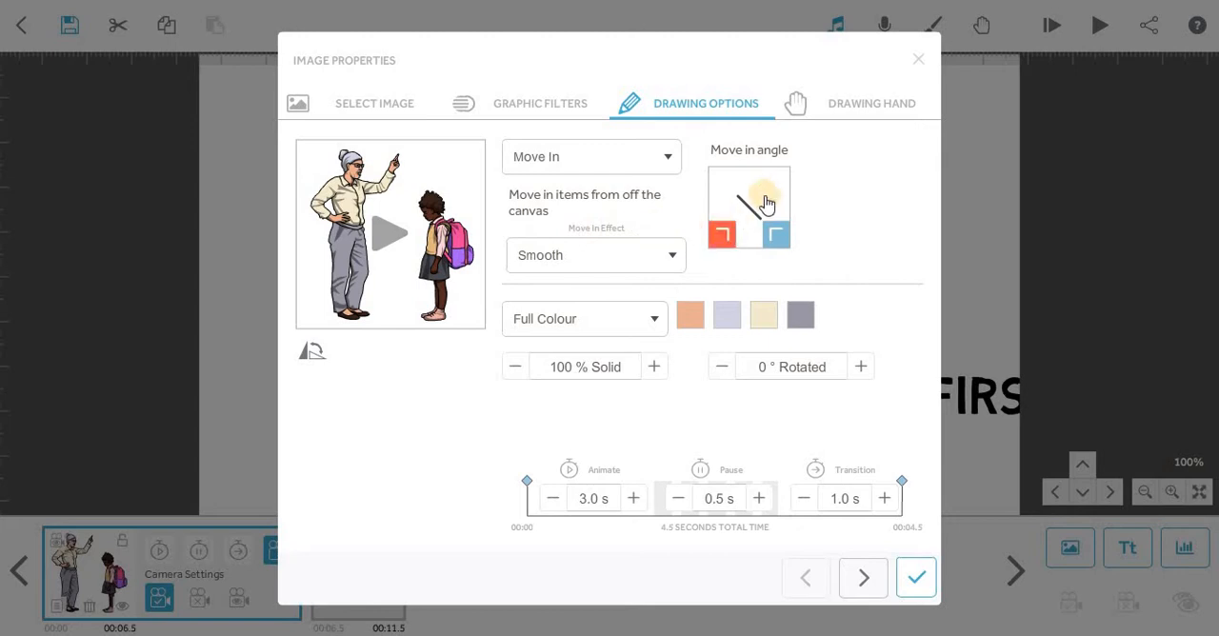
click(777, 237)
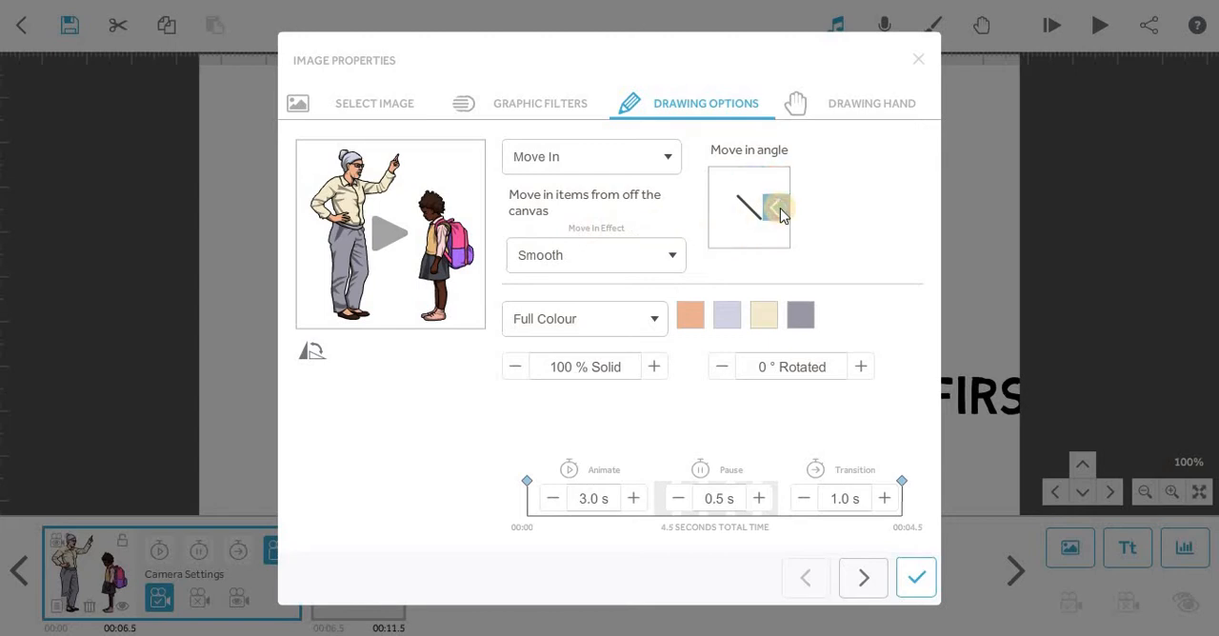
click(720, 206)
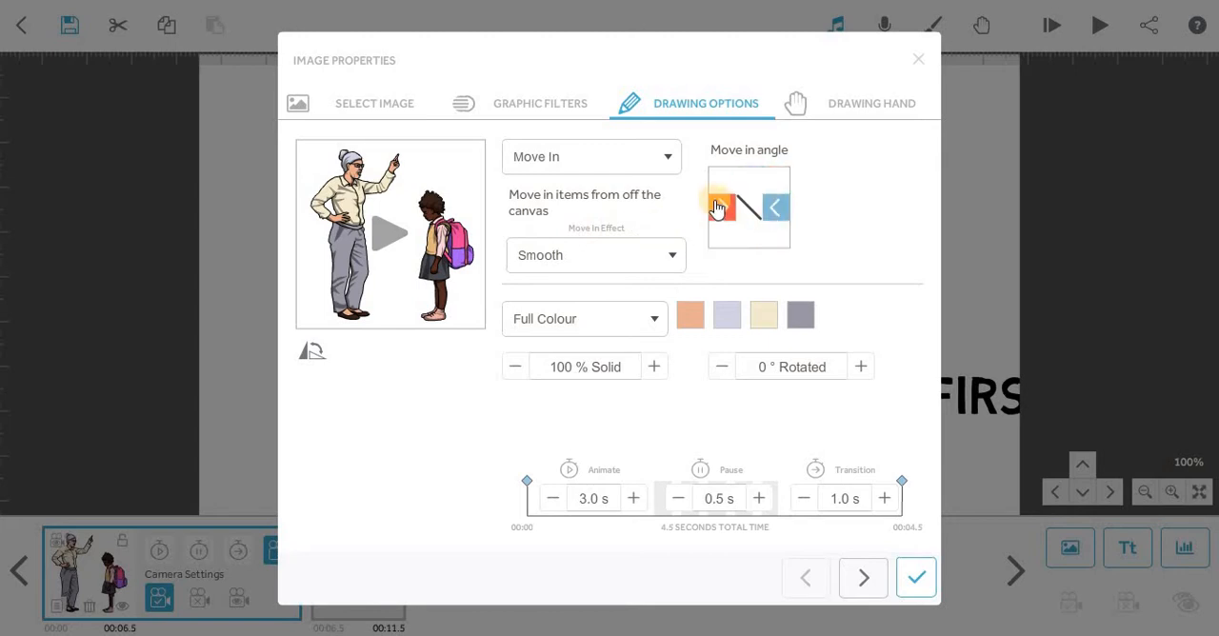
click(749, 236)
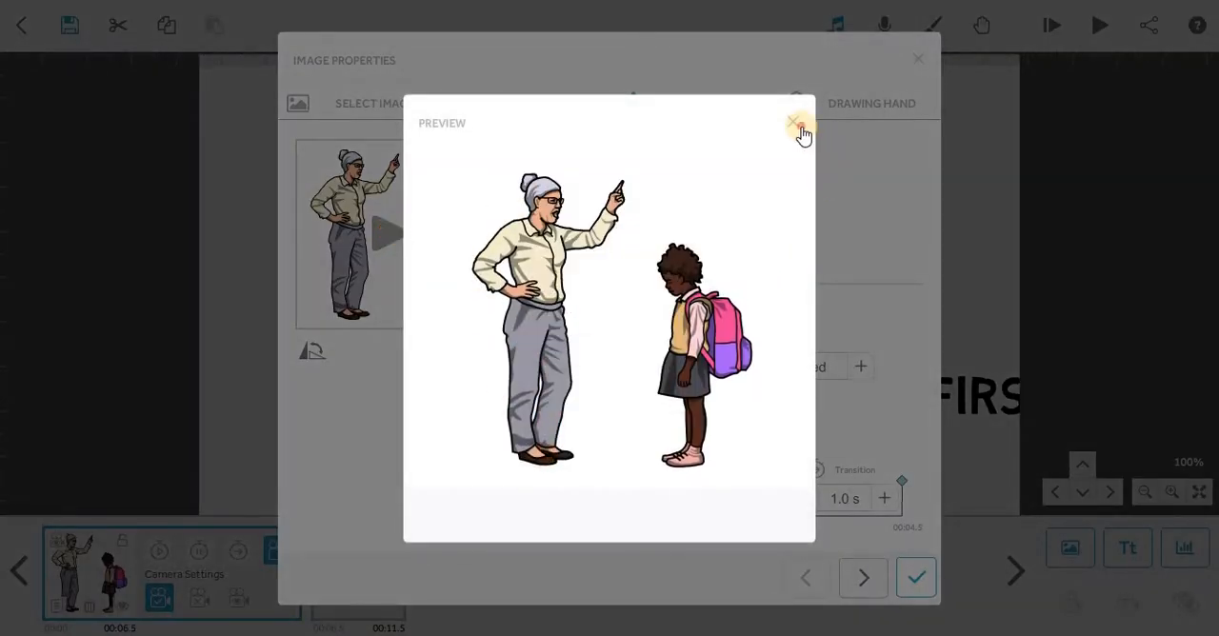
Review the Drawing Hand and Graphic Filters settings and leave the image properties
click(792, 124)
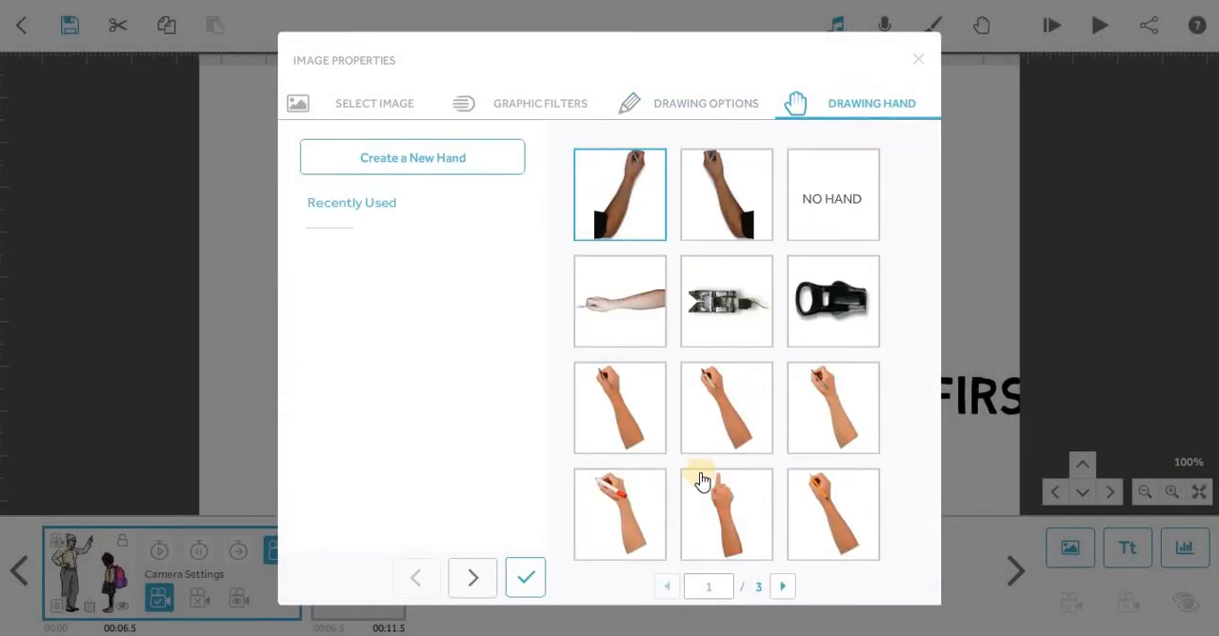
click(727, 514)
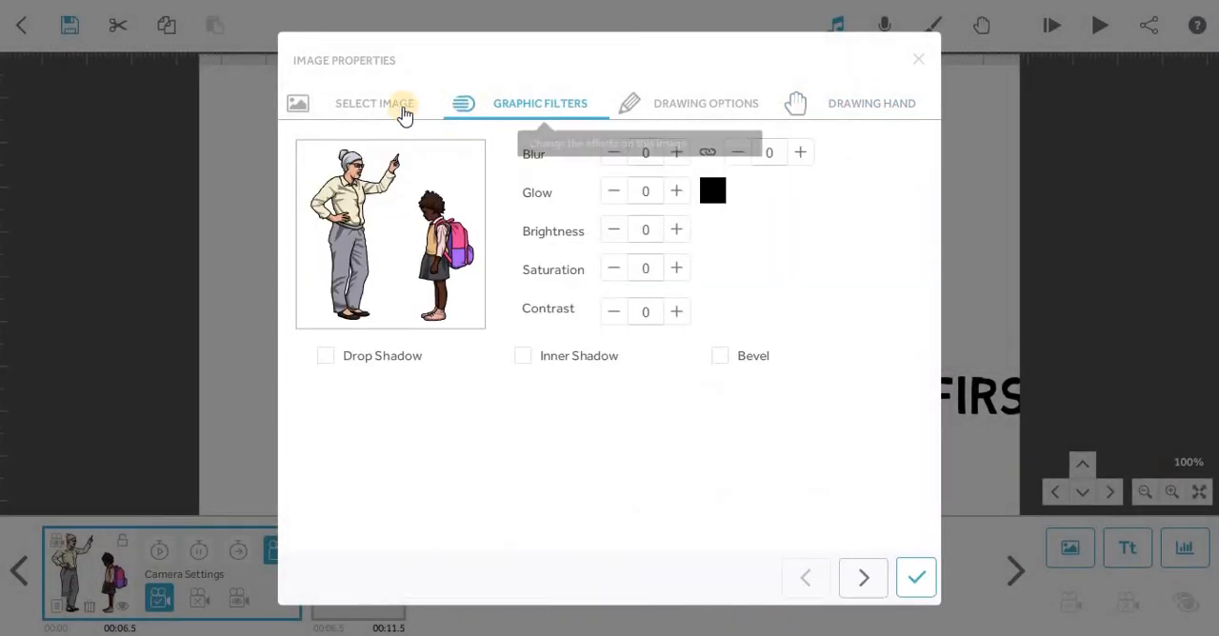
click(704, 103)
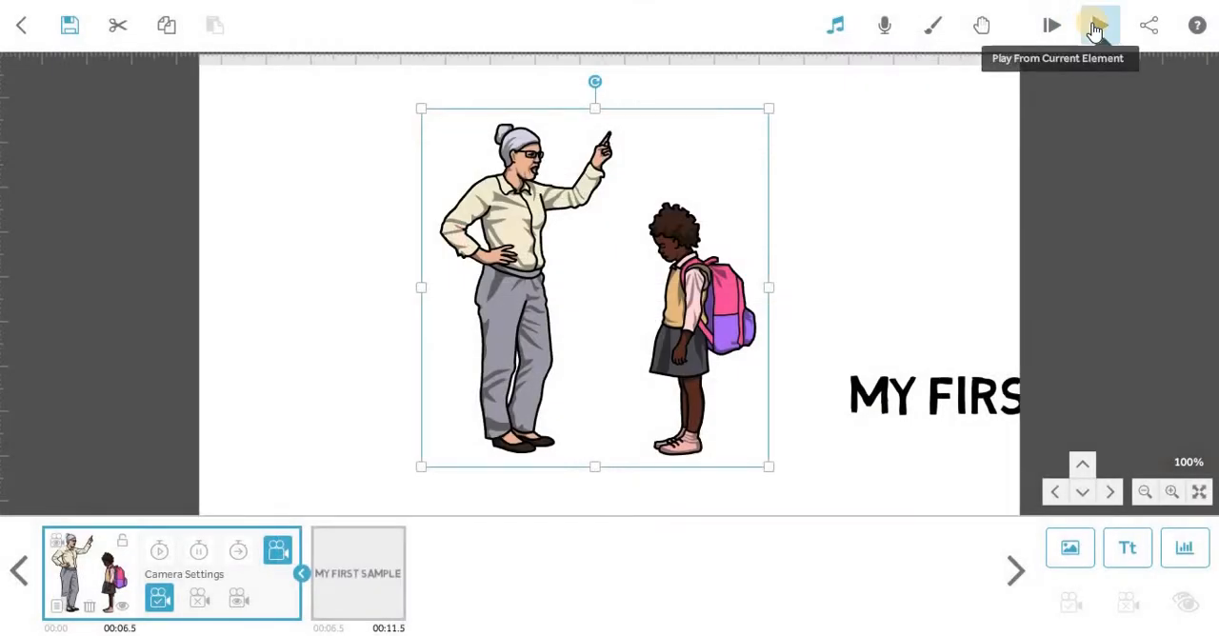
Confirm the image's Move In animation from the top and play the scene from that image
click(1099, 25)
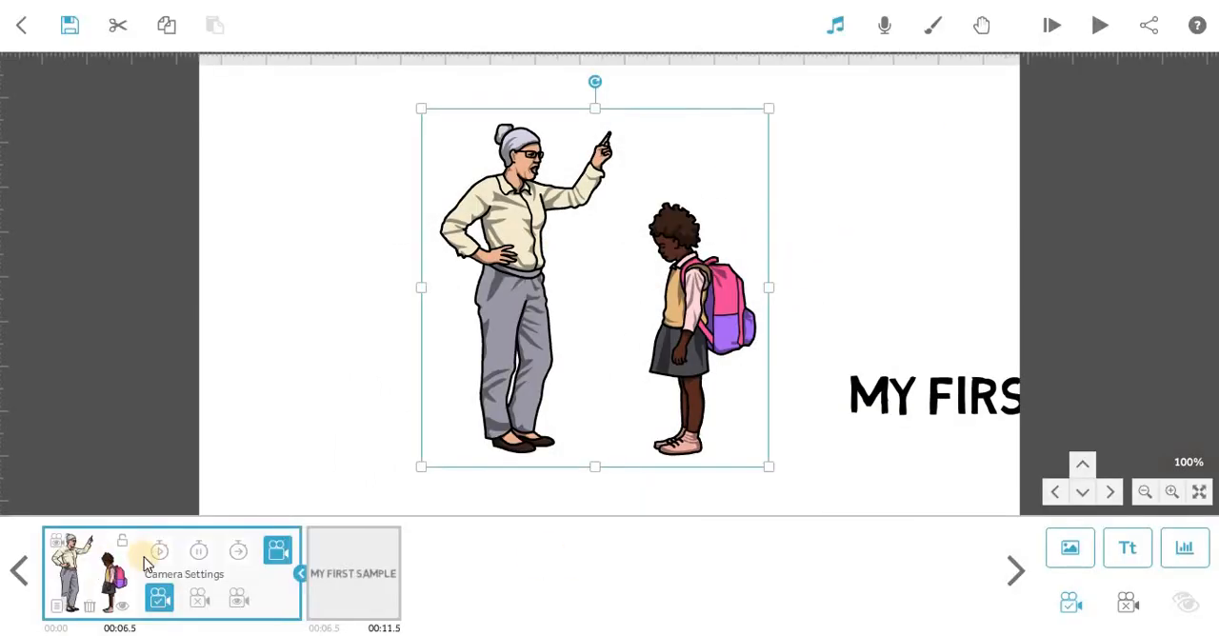
click(278, 551)
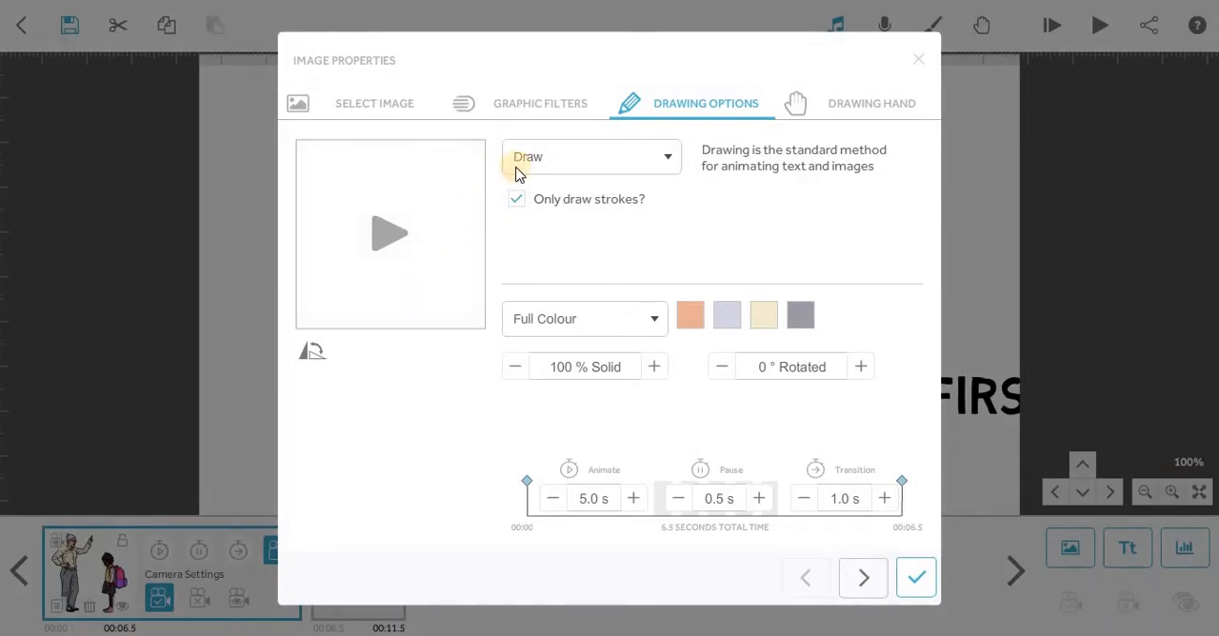
click(591, 156)
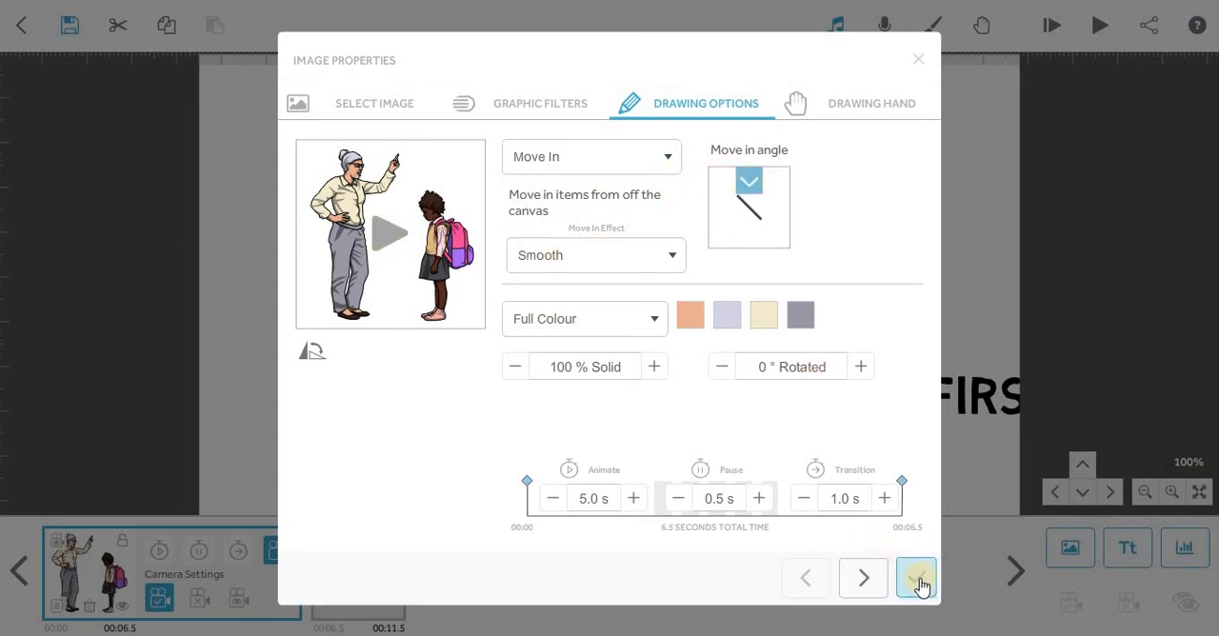
click(918, 579)
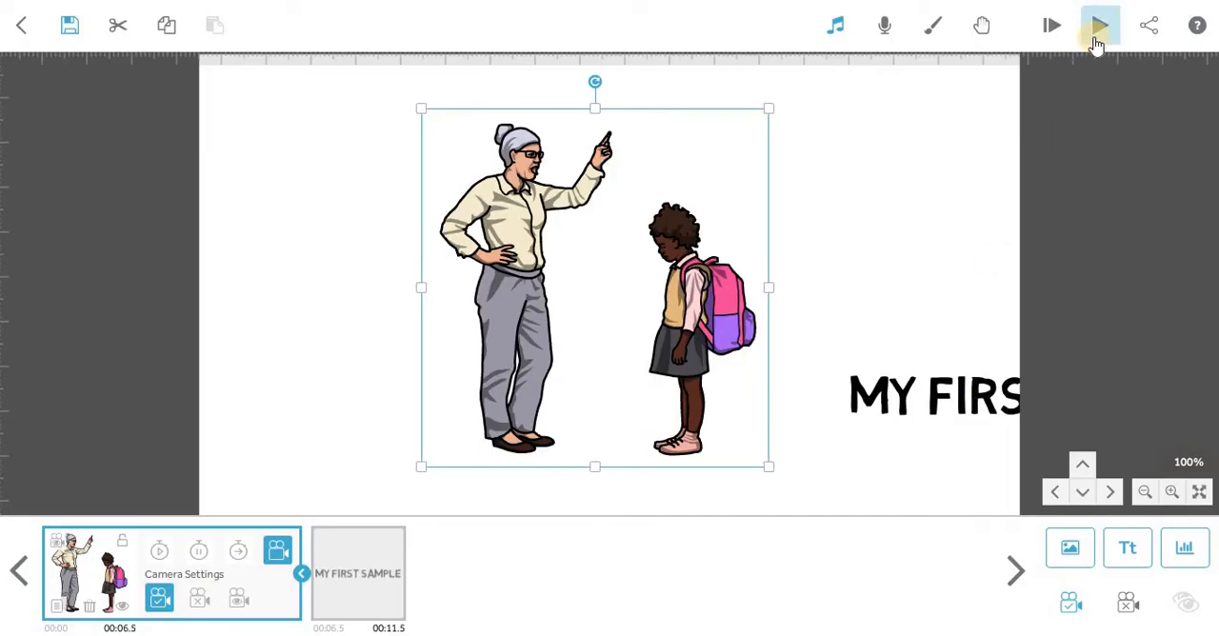
click(1101, 27)
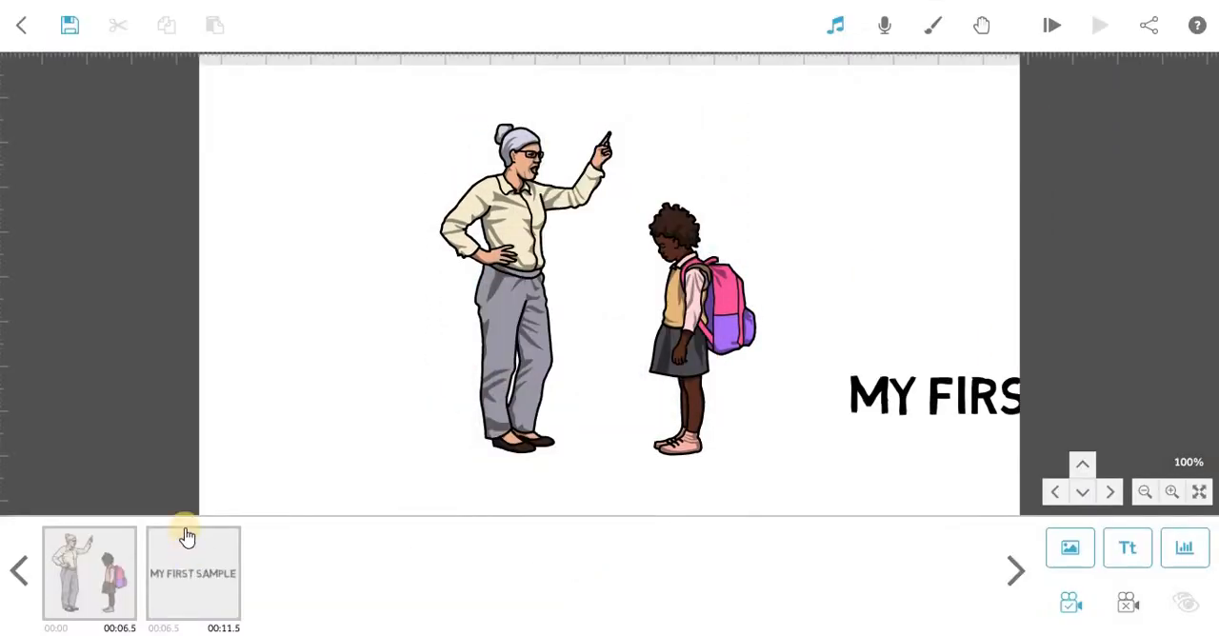
Reselect the image, accept the previewed drawing hand and show its Drawing Options
click(89, 572)
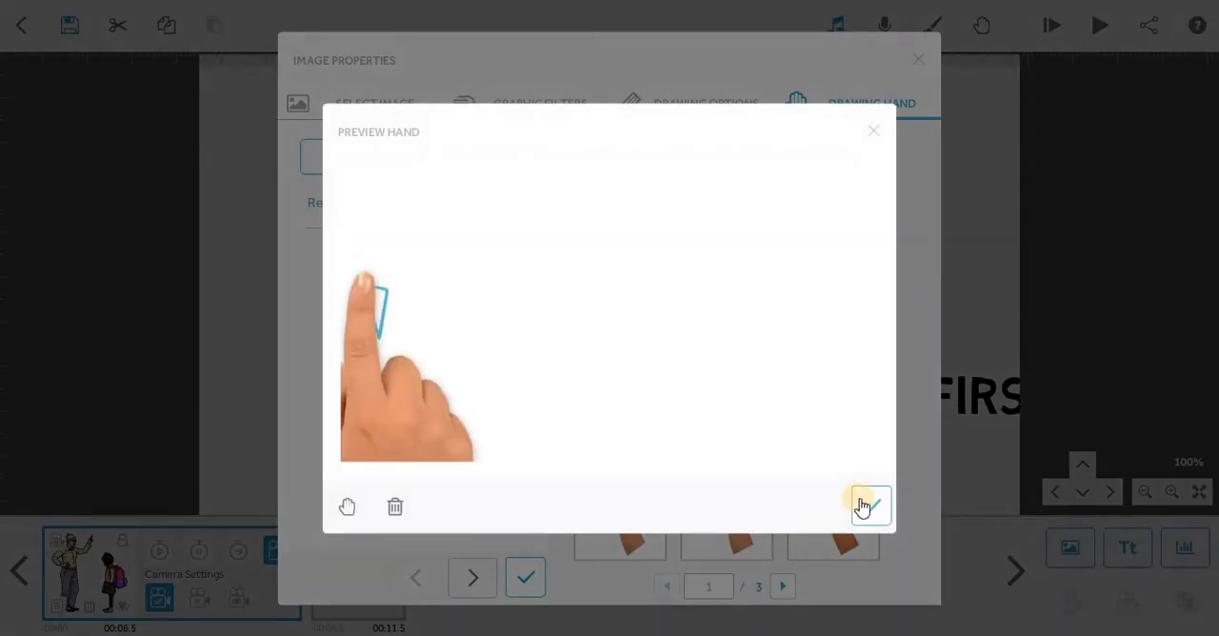
click(869, 507)
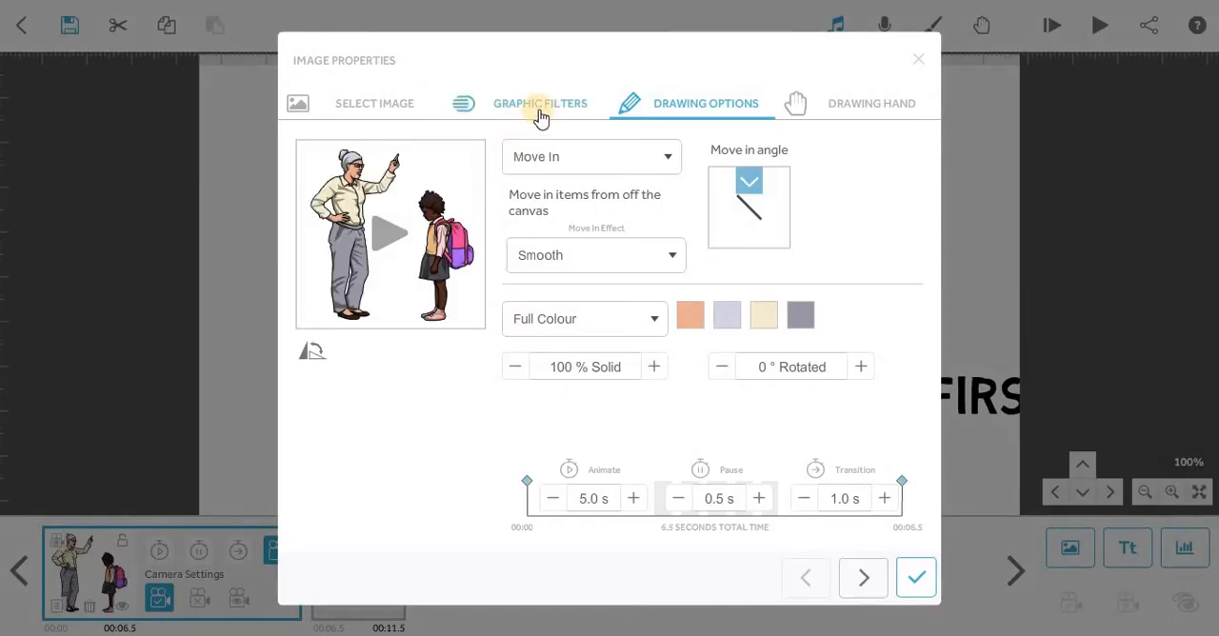
Give the image a new Move In angle and preview it, keeping Smooth effect and 5.0 s
click(541, 102)
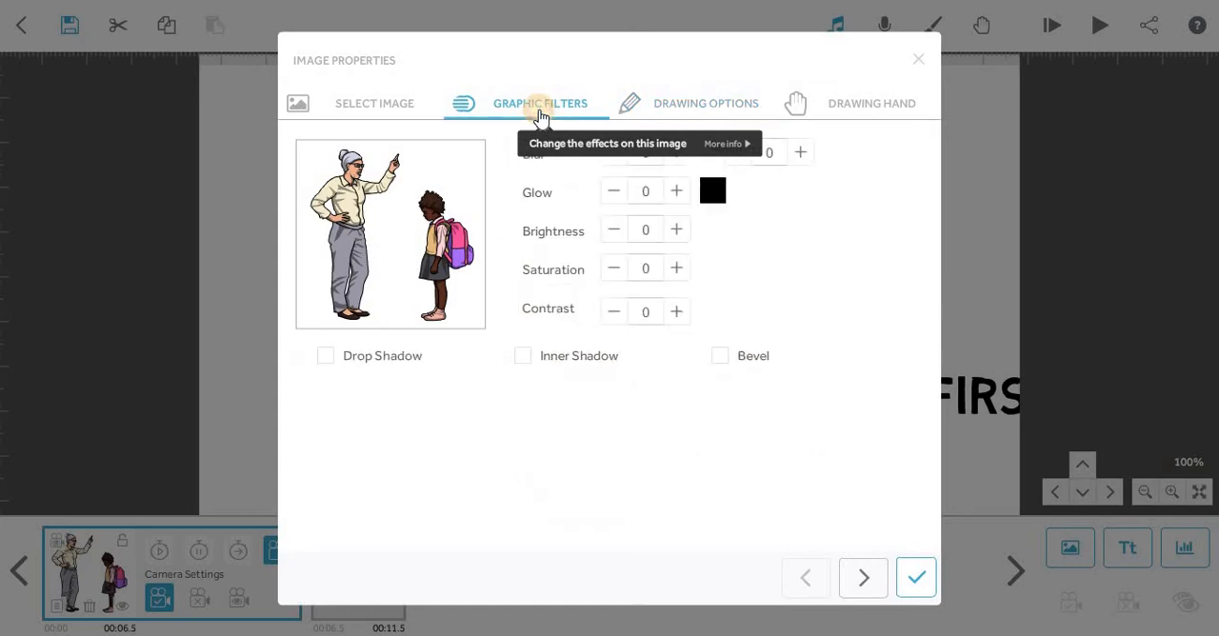
mouse_move(671, 269)
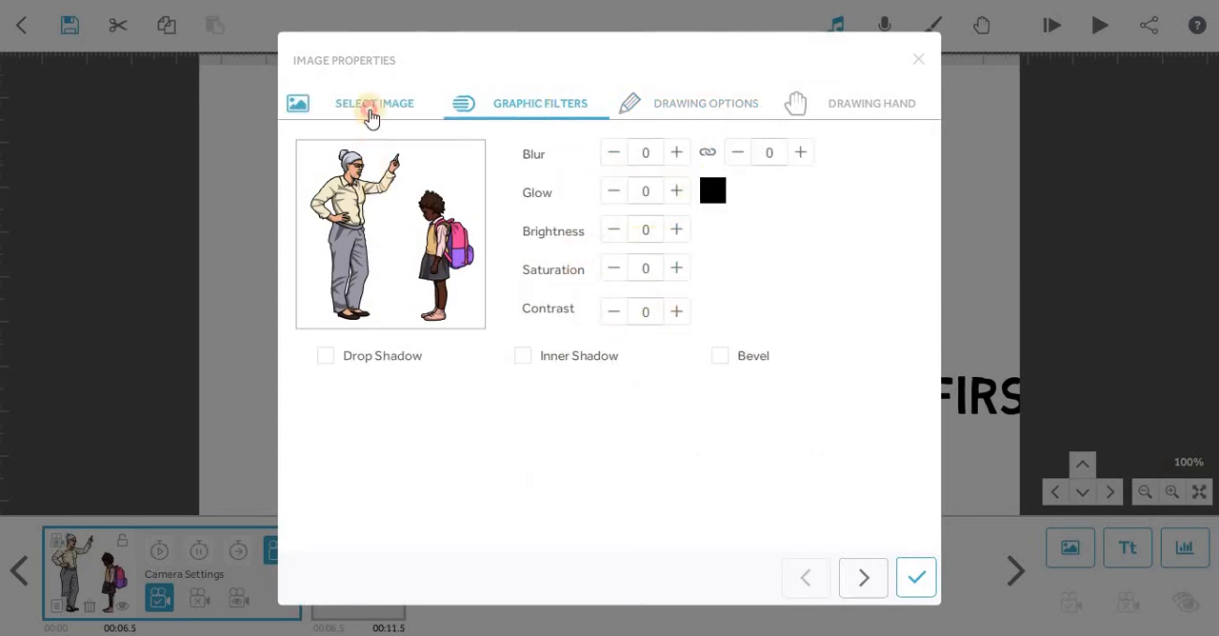
click(704, 103)
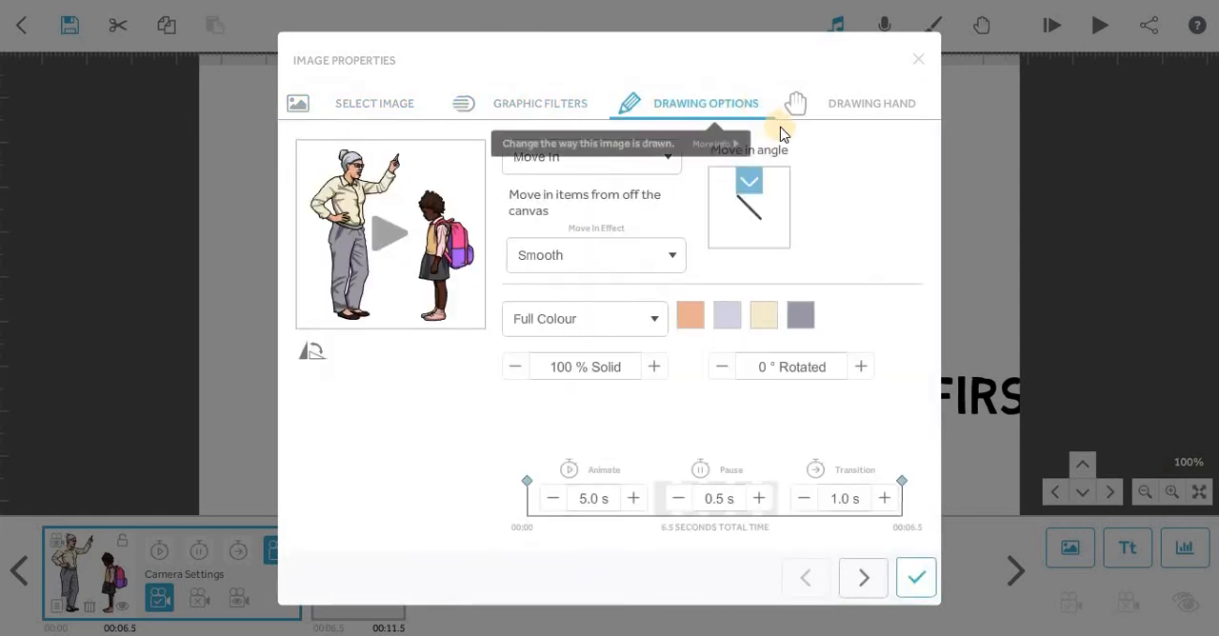
click(751, 236)
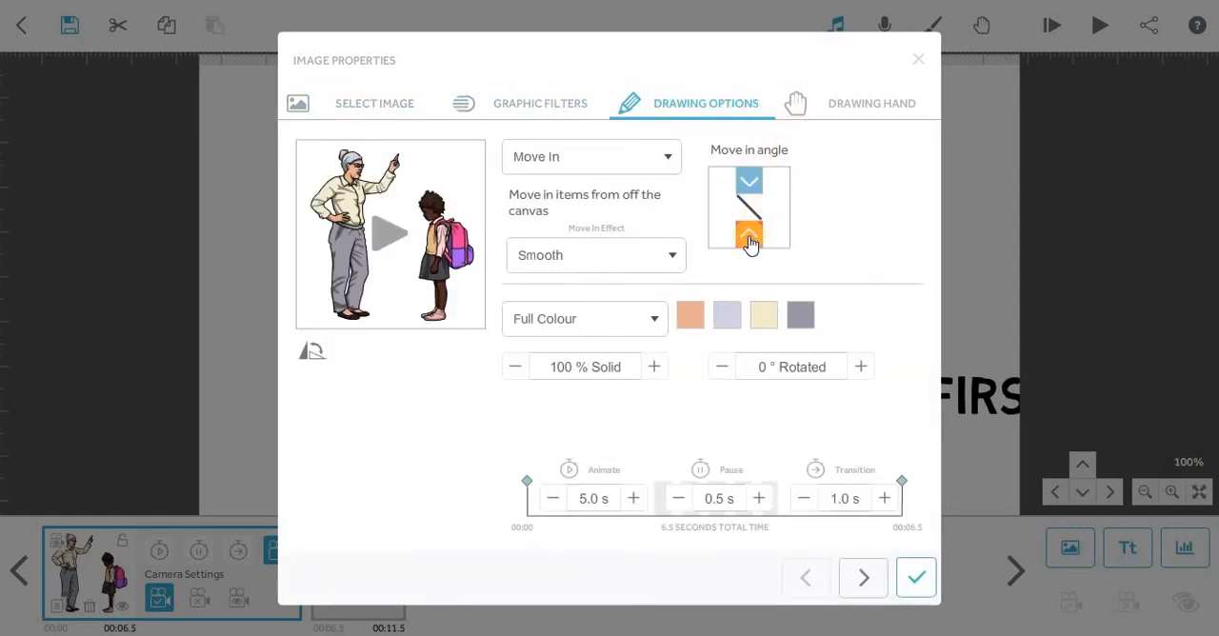
click(750, 236)
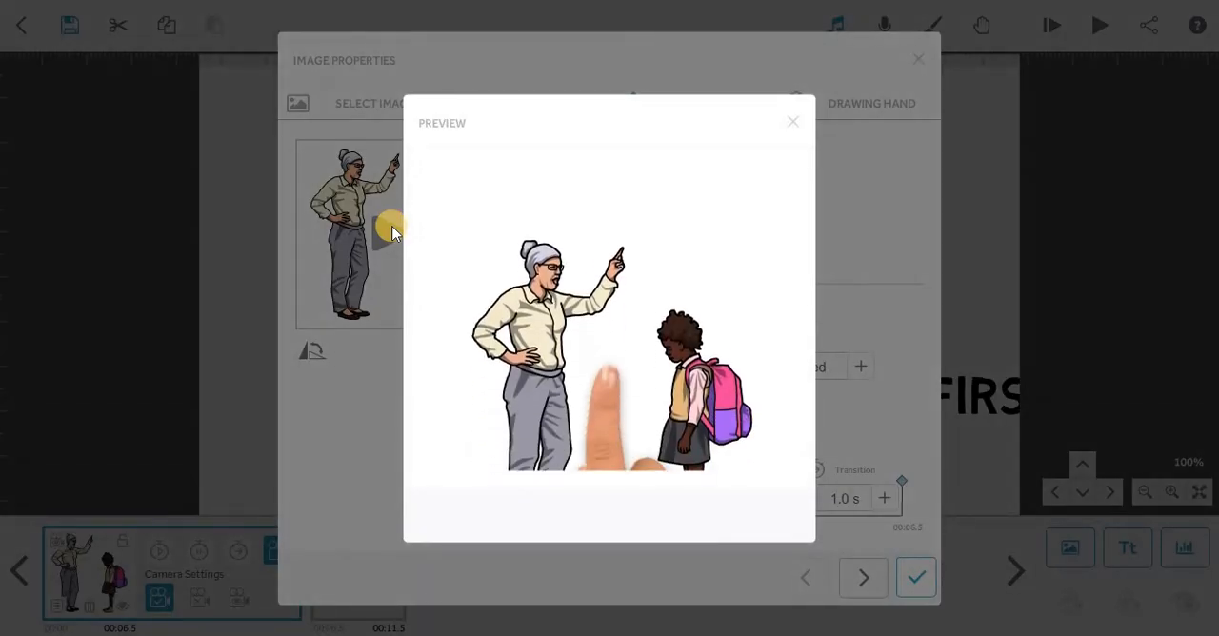
click(704, 103)
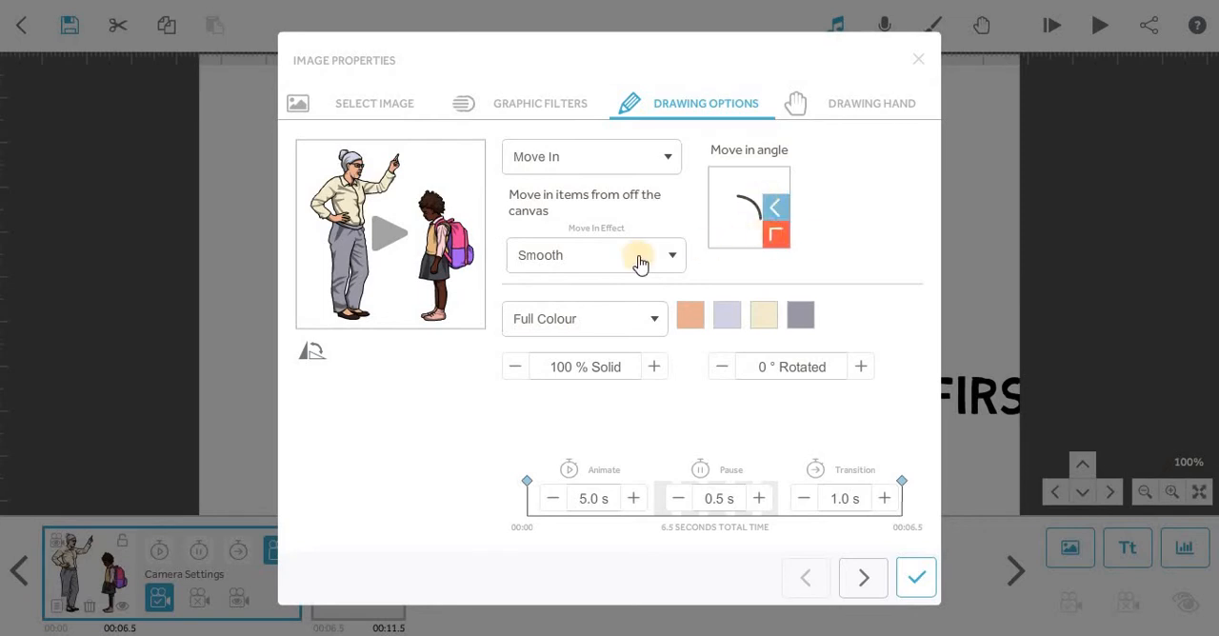
List the Move In effects Smooth, Overshoot, Bounce and Uniform, leaving Smooth set
click(595, 255)
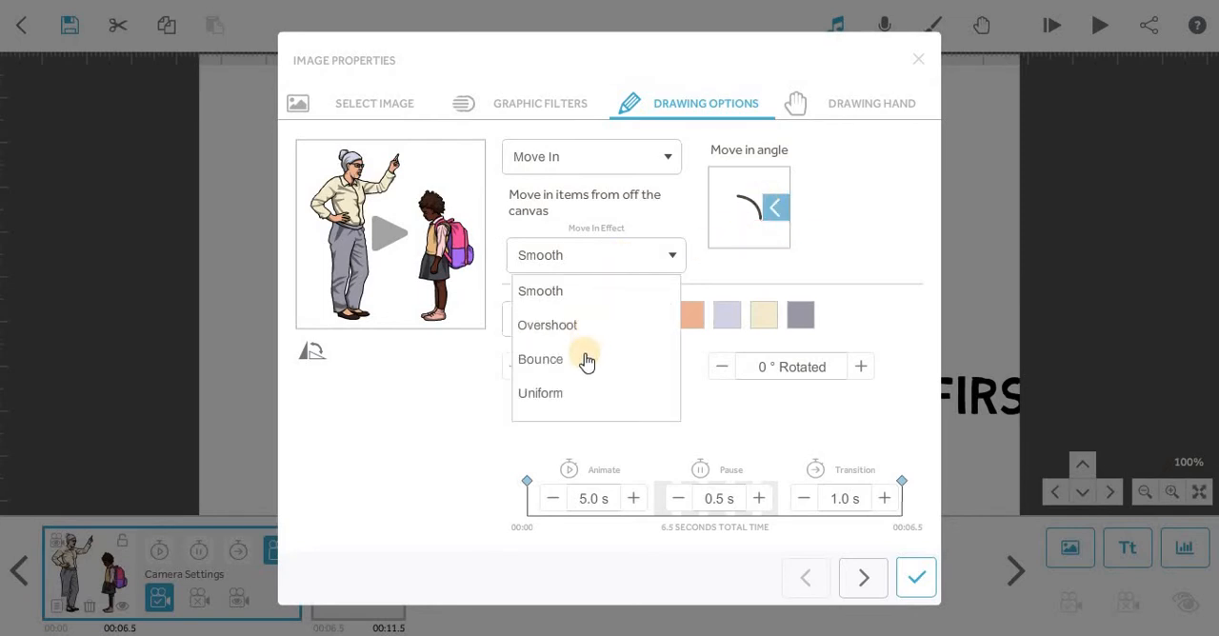
mouse_move(586, 331)
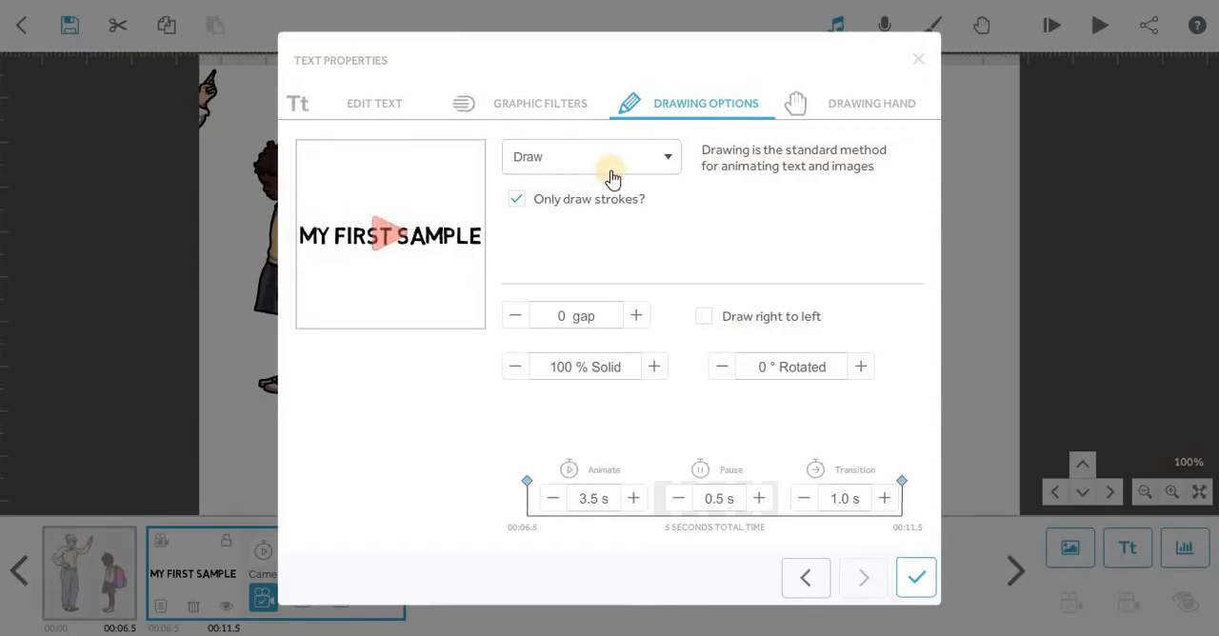
Switch the MY FIRST SAMPLE text from Draw to a Smooth Move In and confirm it
click(590, 156)
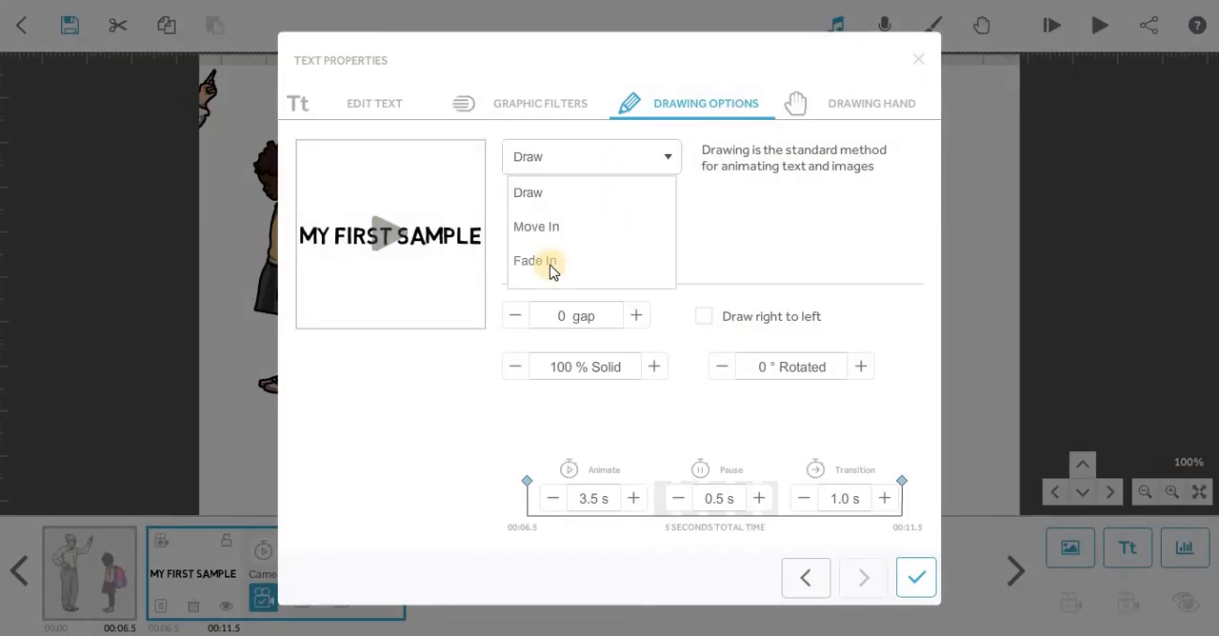
click(537, 227)
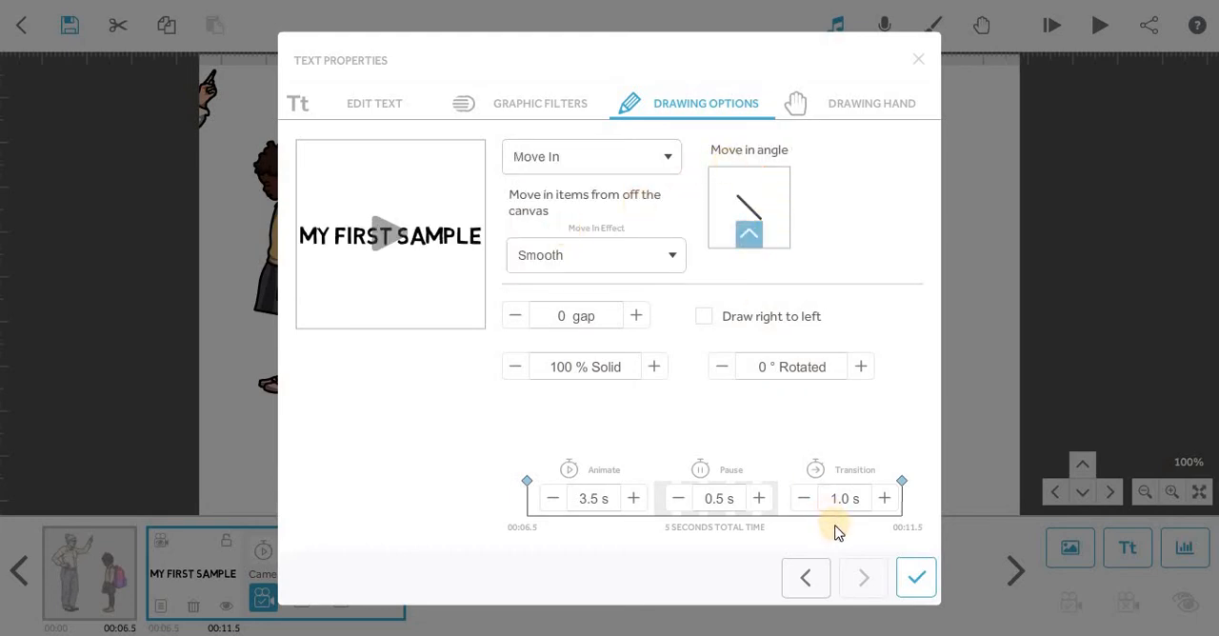
click(870, 103)
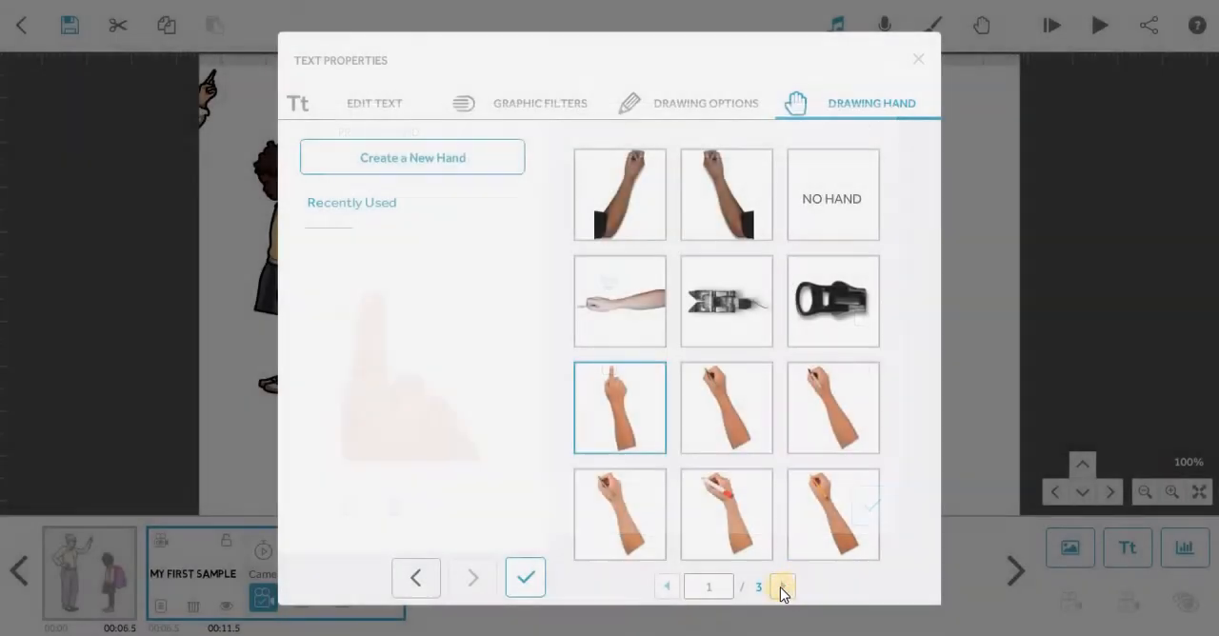
click(525, 577)
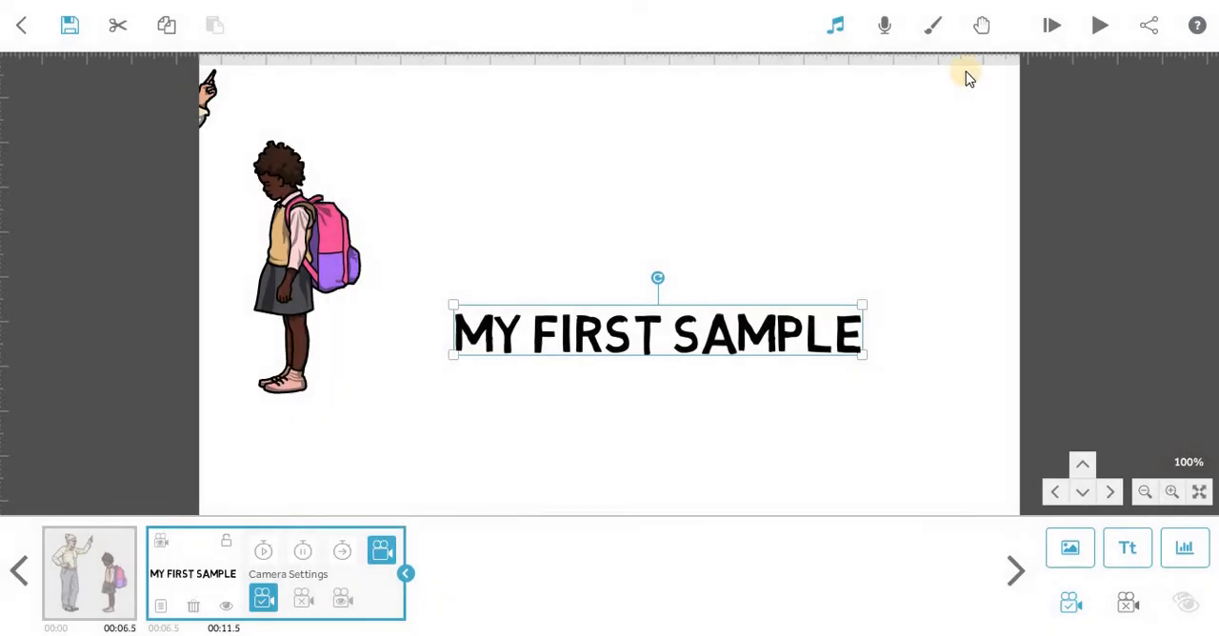
Lengthen the text's animation time in its timing settings
click(1099, 24)
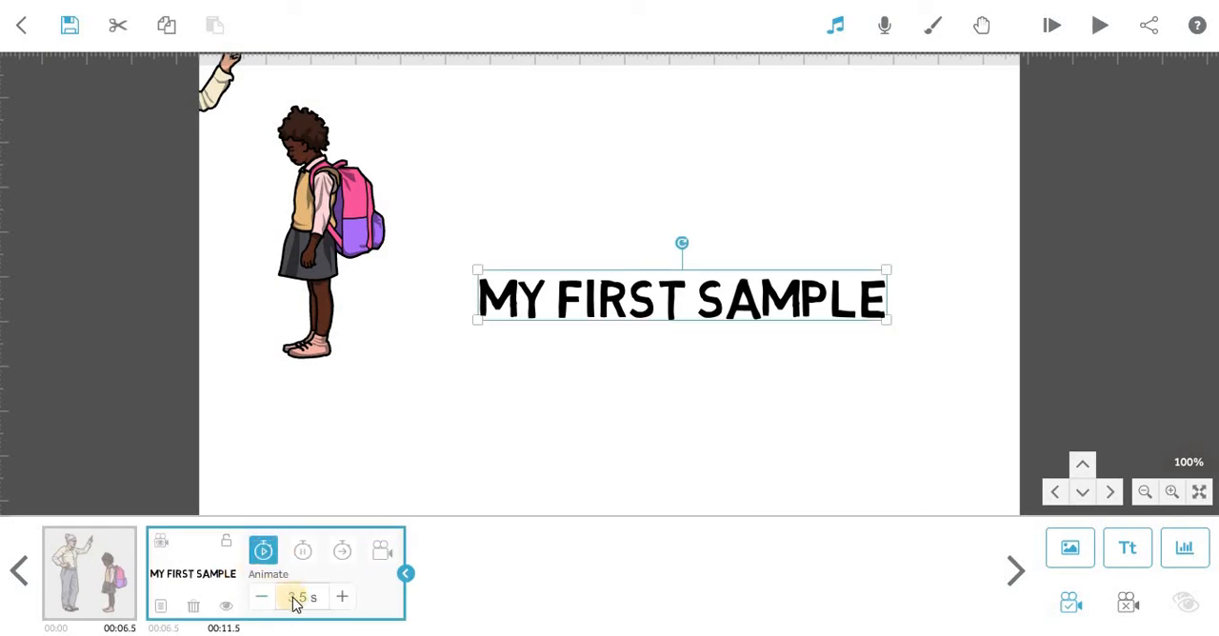
click(341, 598)
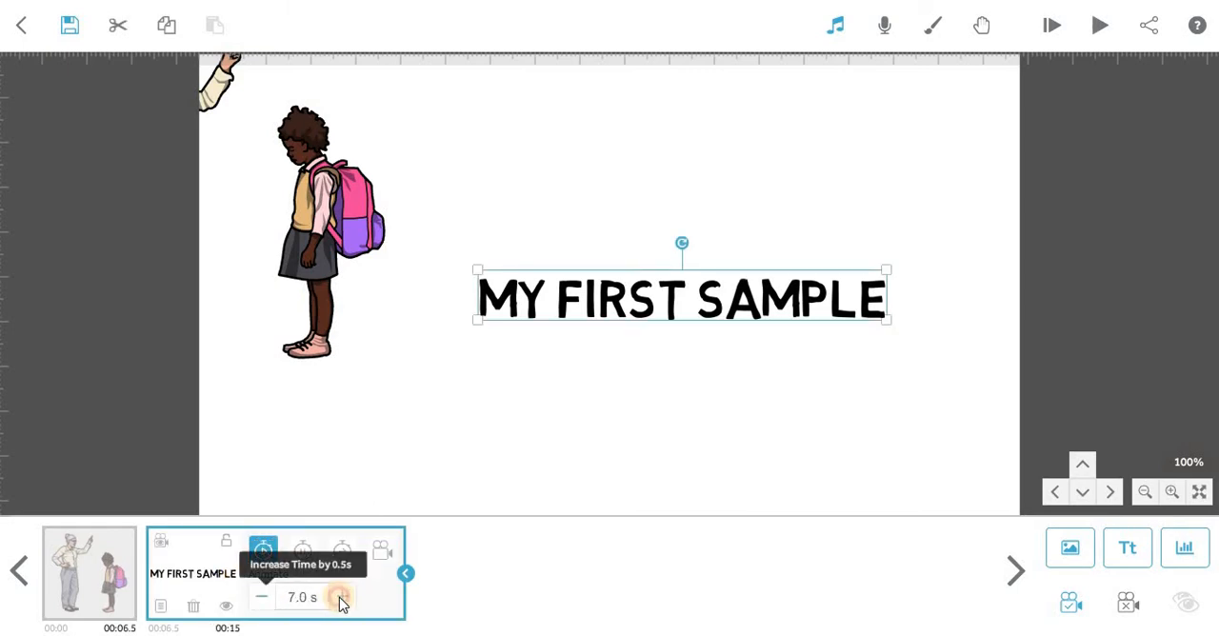
click(341, 598)
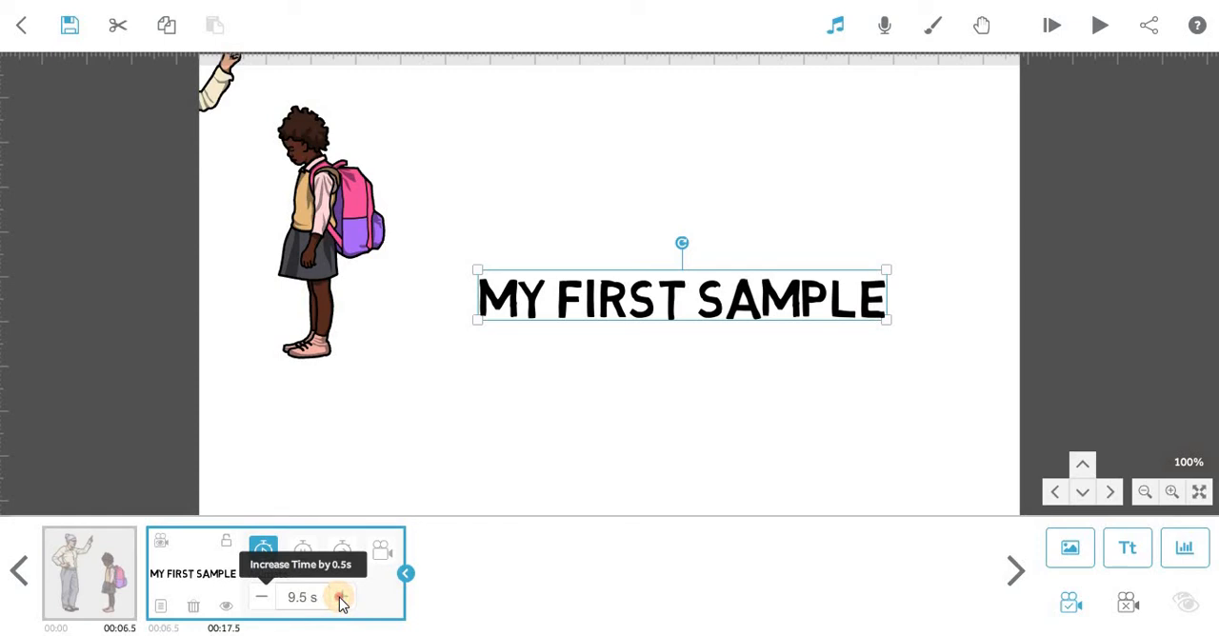
click(1099, 24)
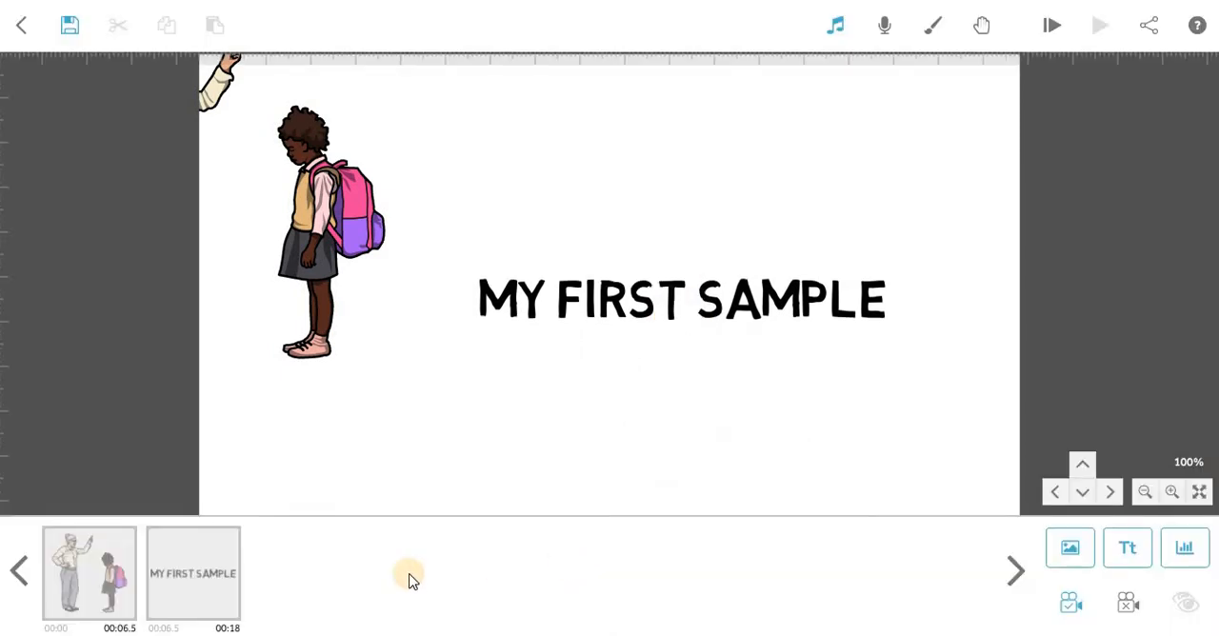
Enter exact timings for the text: 5.0 s animation and 2.0 s transition
click(682, 301)
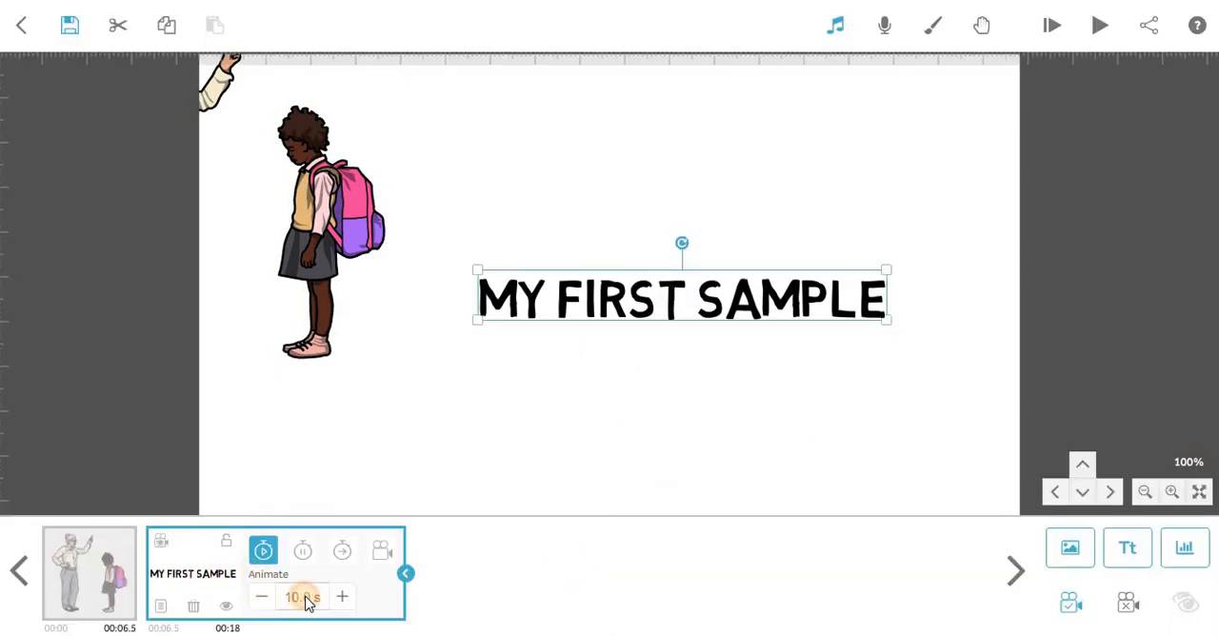
click(301, 596)
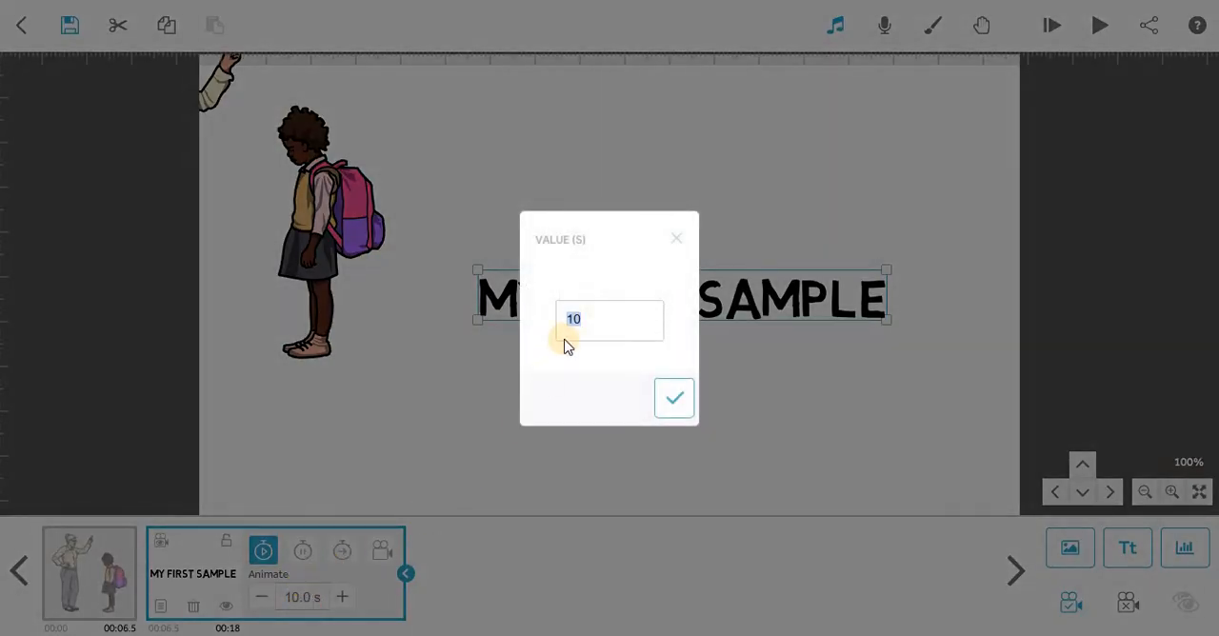
click(674, 398)
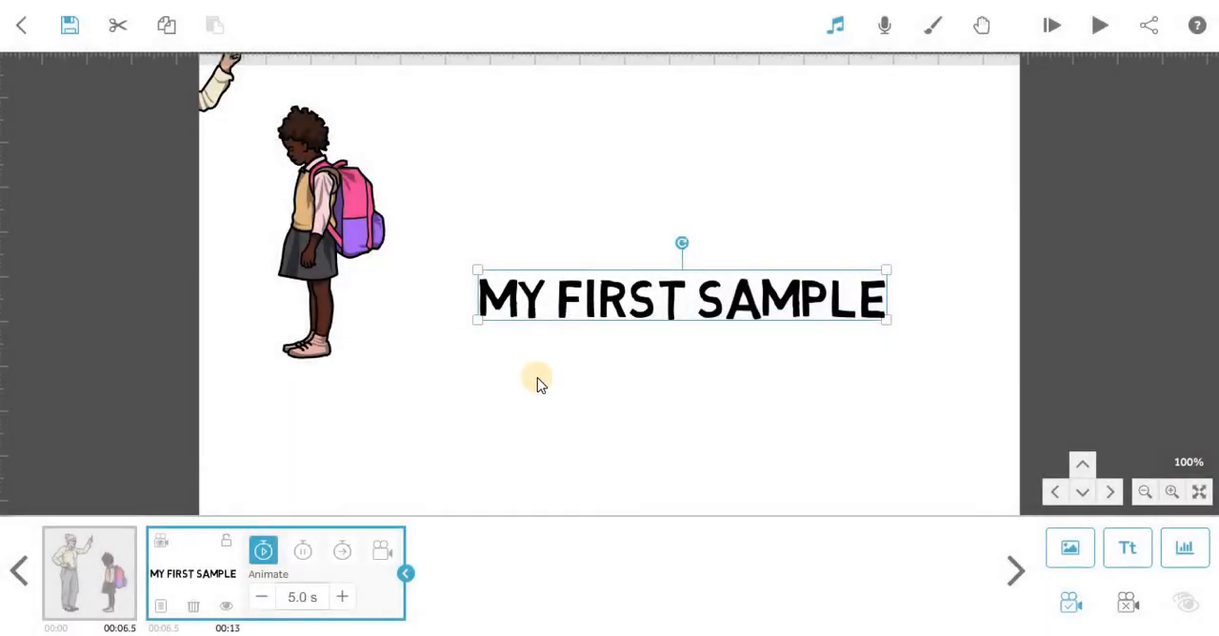
click(340, 550)
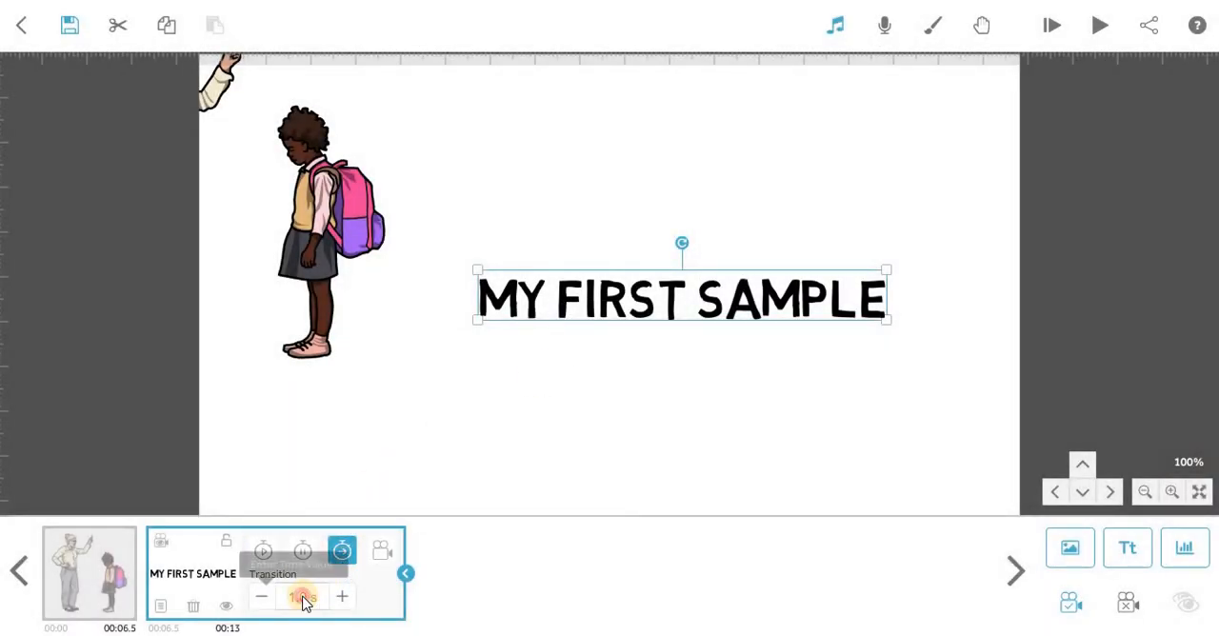
click(303, 598)
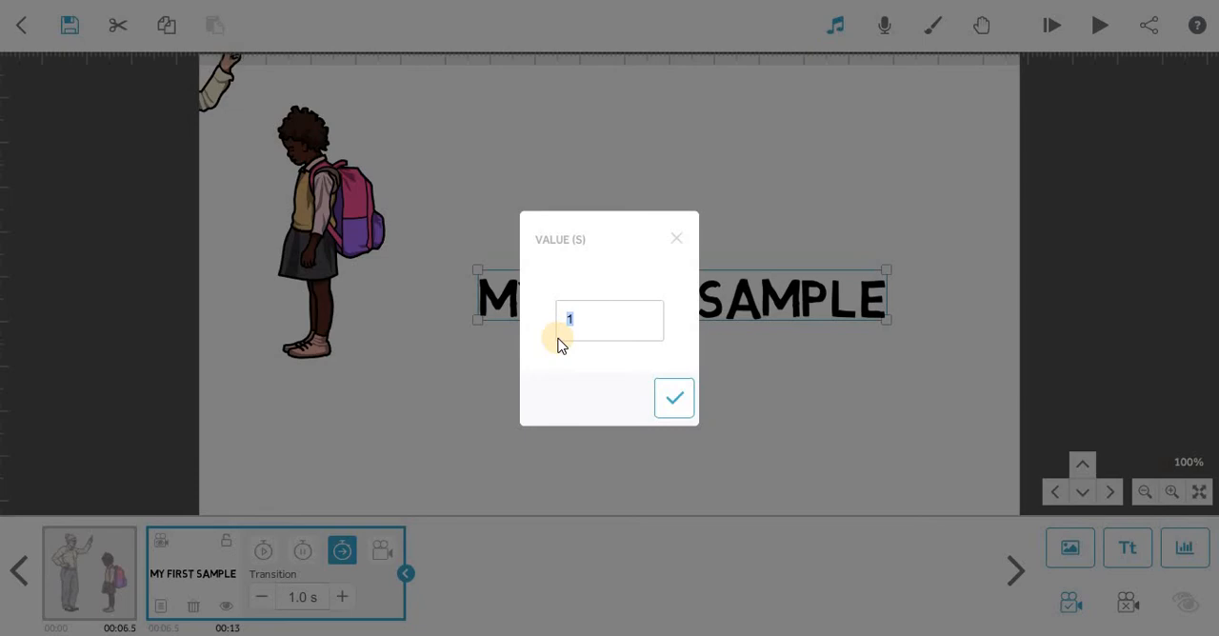
click(675, 396)
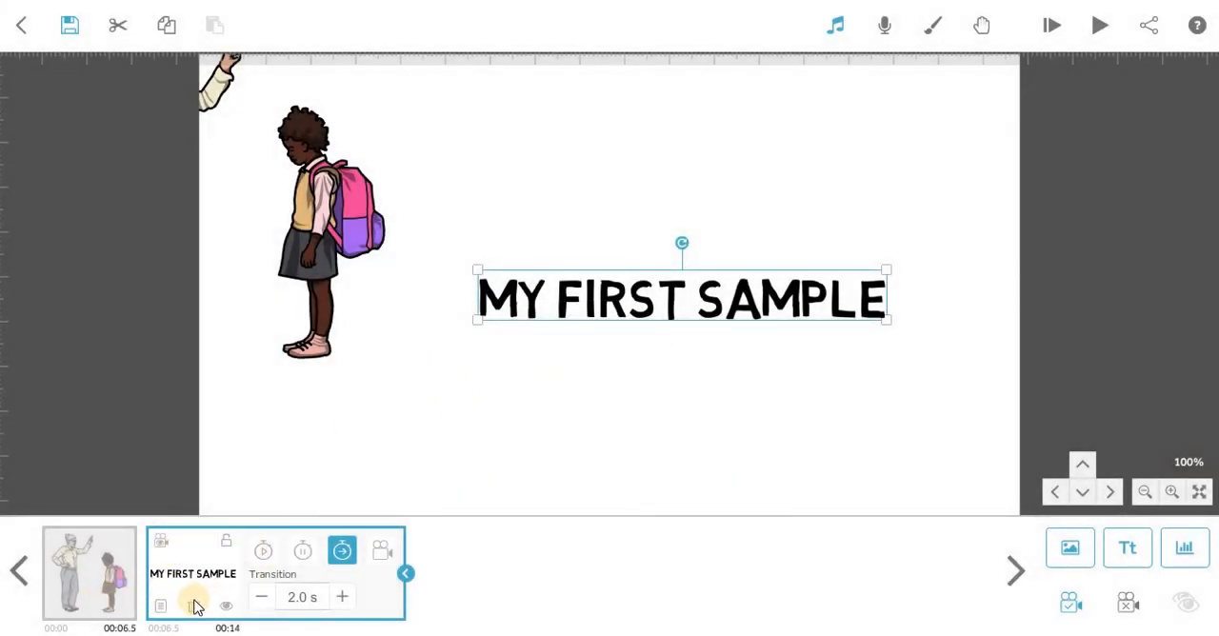
Return to the image's canvas view and select the MY FIRST SAMPLE text element
click(225, 606)
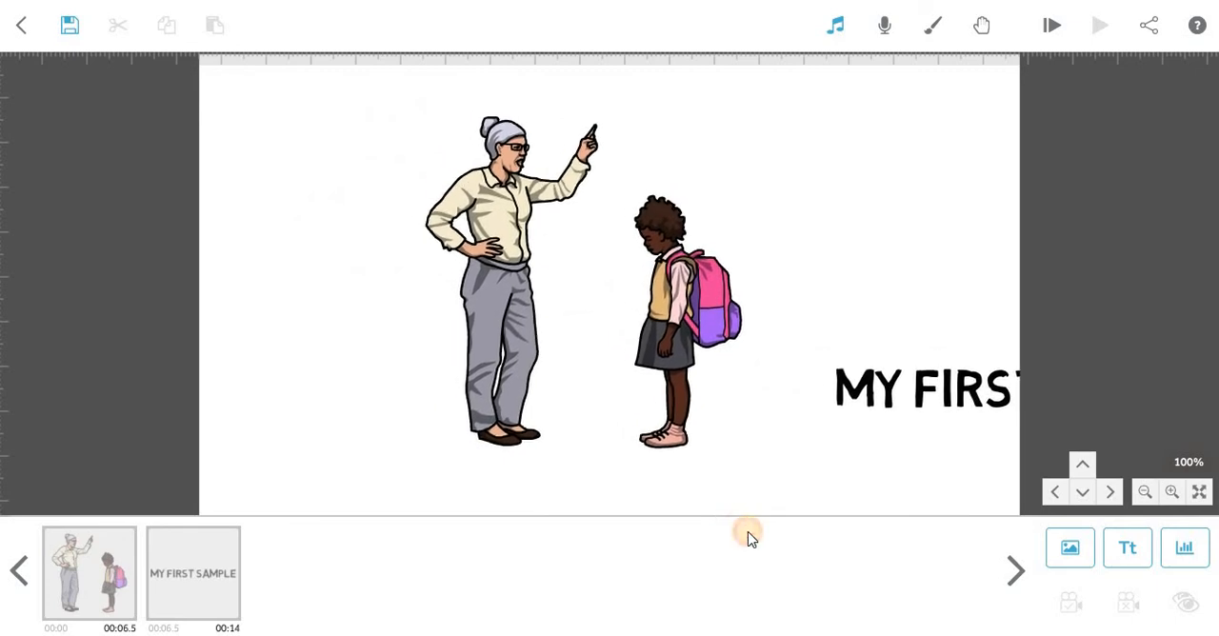
click(88, 571)
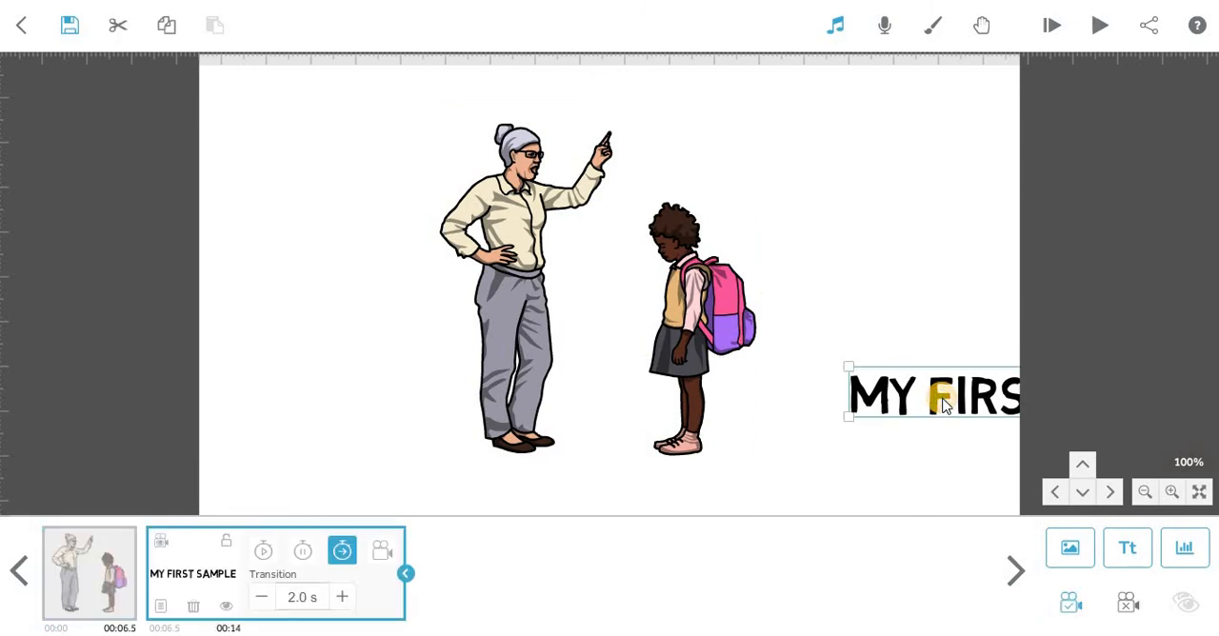
mouse_move(627, 369)
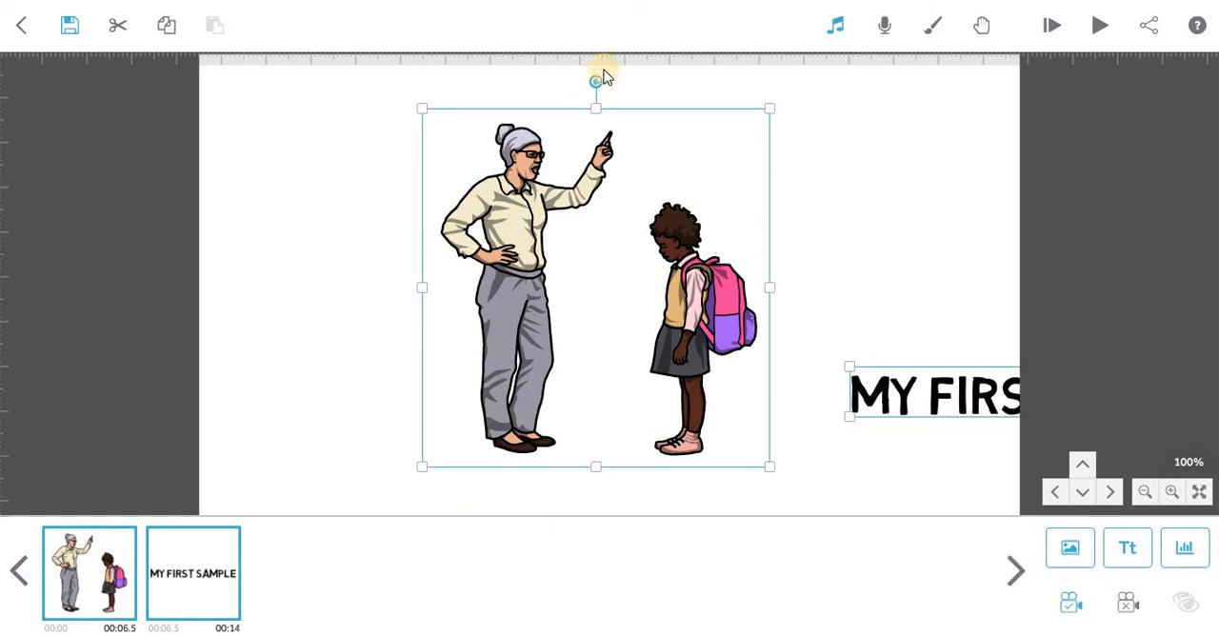
mouse_move(980, 371)
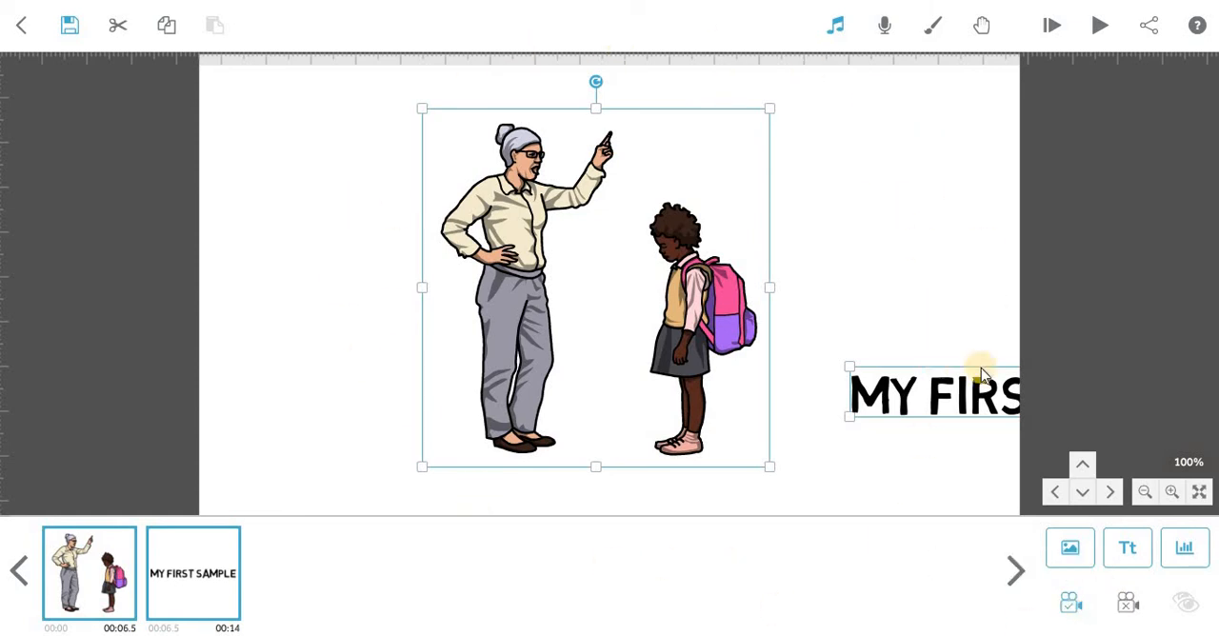
Show the teacher-and-student image's Animate timing panel with its 5.0 s animation time
click(884, 202)
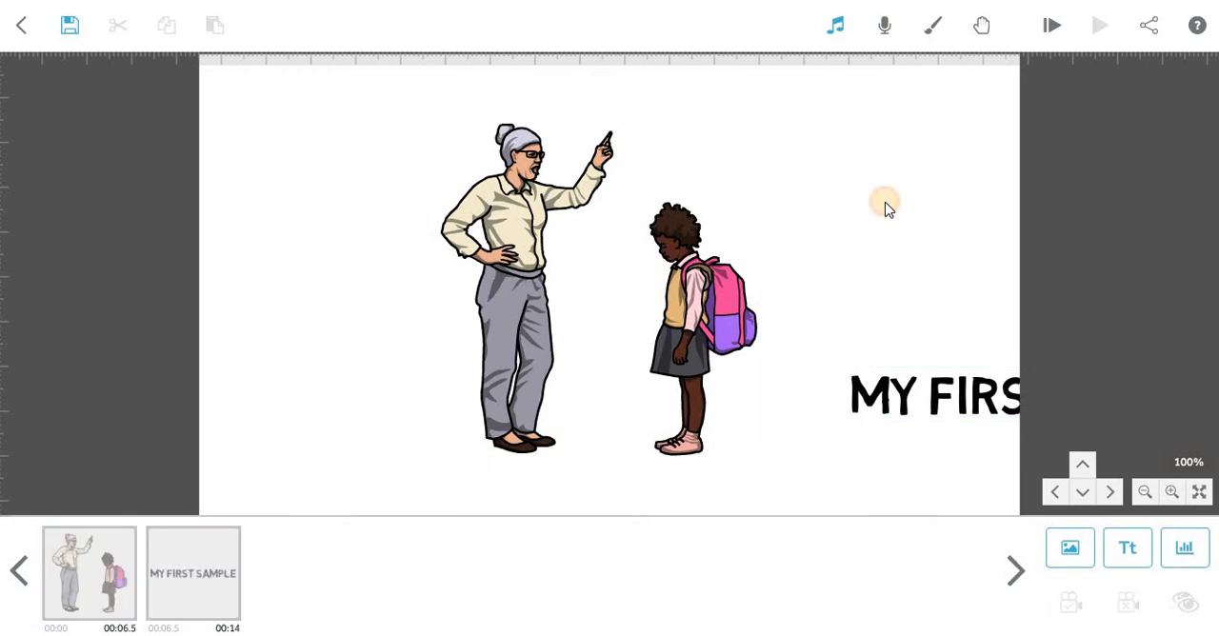
click(1051, 25)
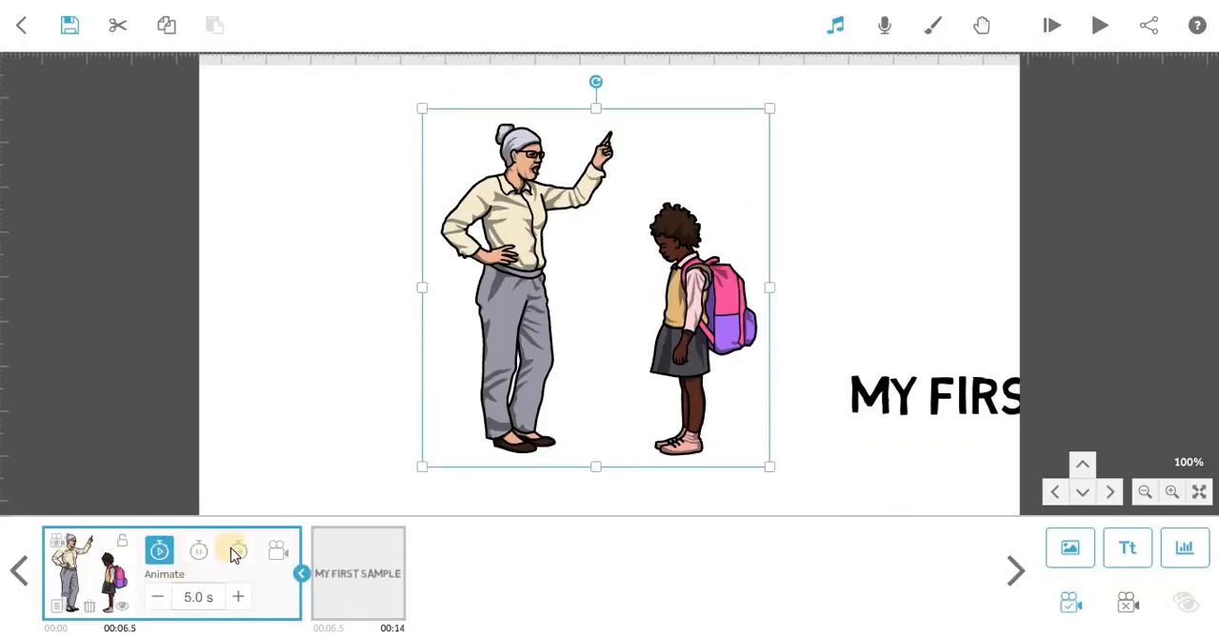
Reduce the text's animation time so the scene totals 12 s and set its camera on the title with the student
click(236, 550)
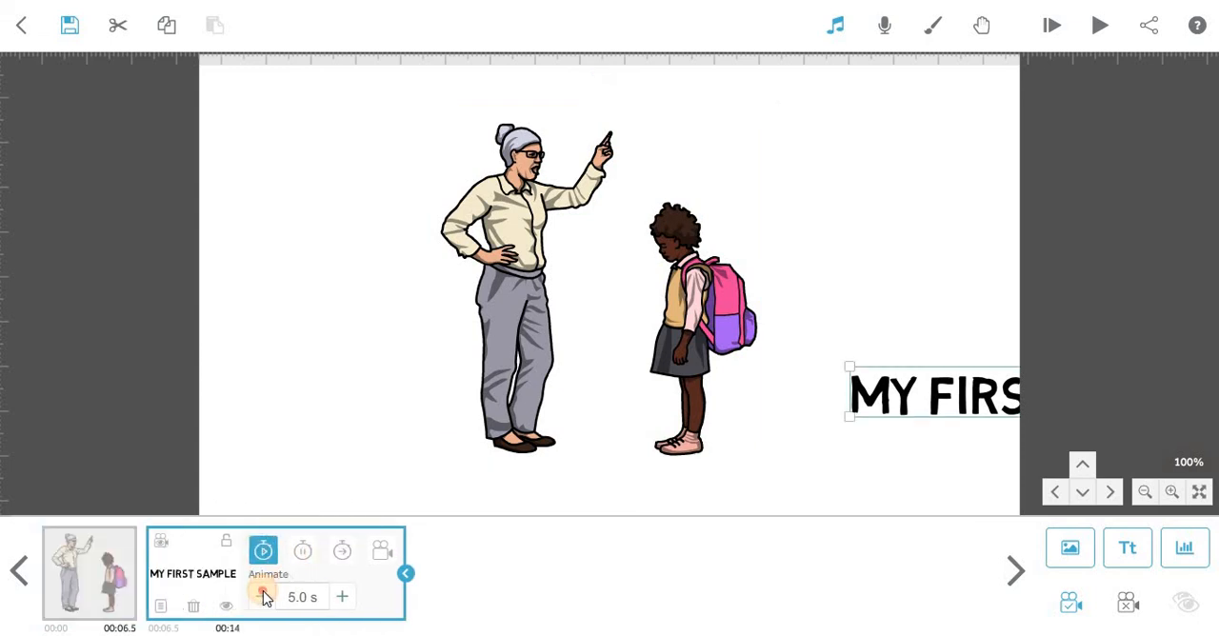
click(261, 597)
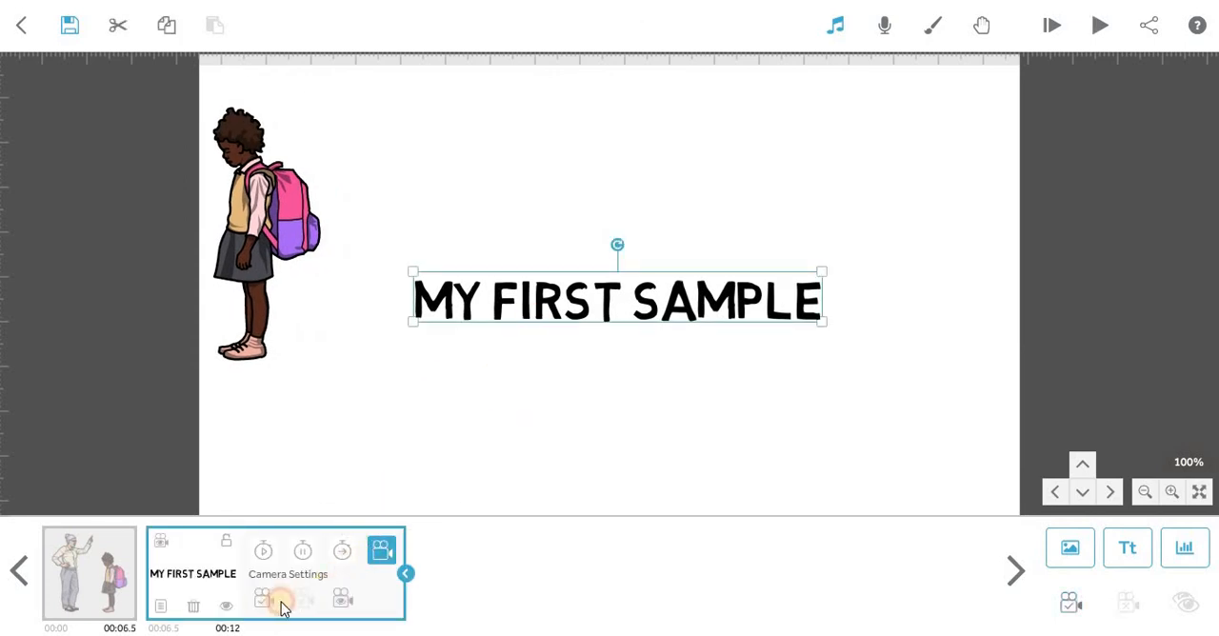
click(263, 598)
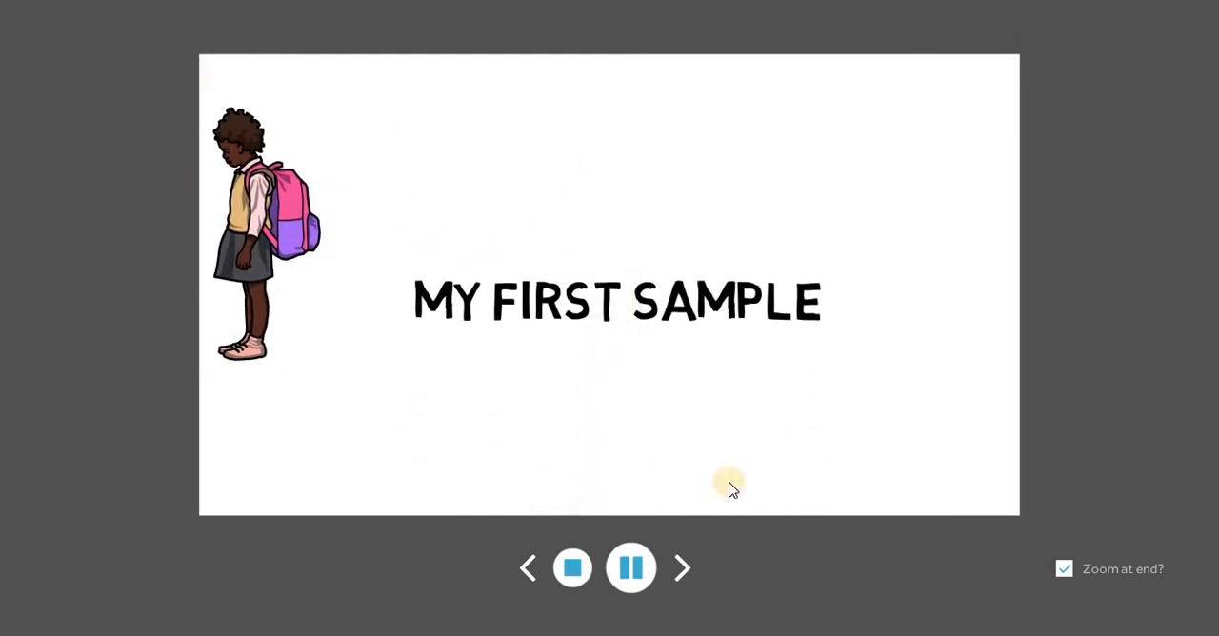
Stop the running preview and play the whole 12-second scene from the start
click(571, 568)
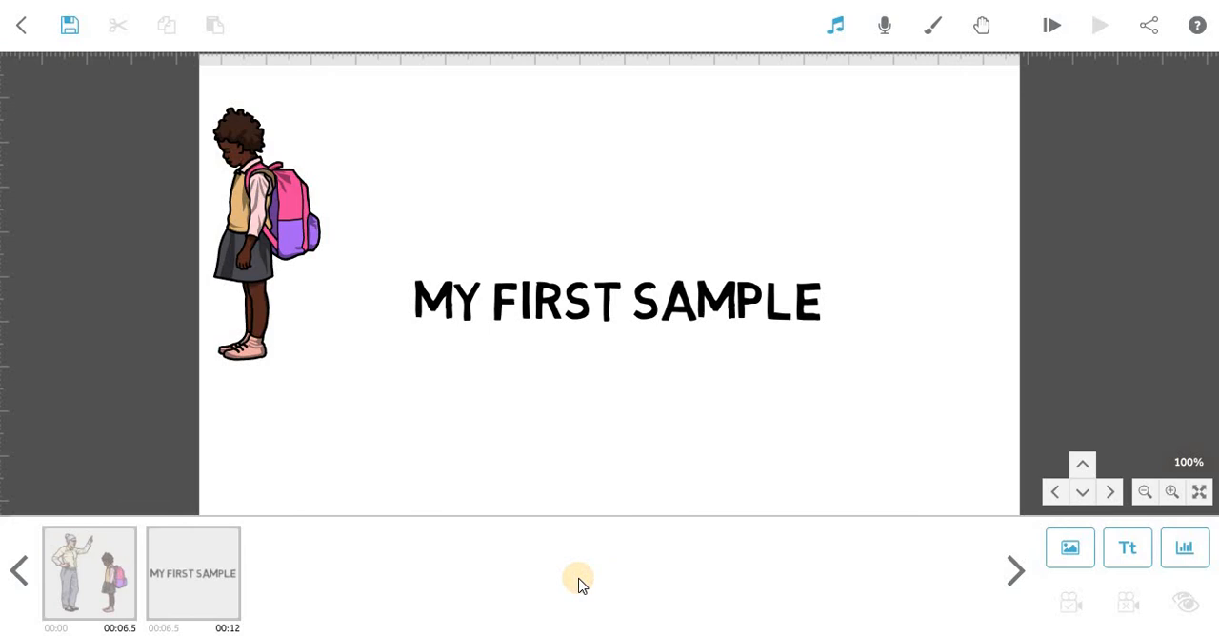
mouse_move(275, 344)
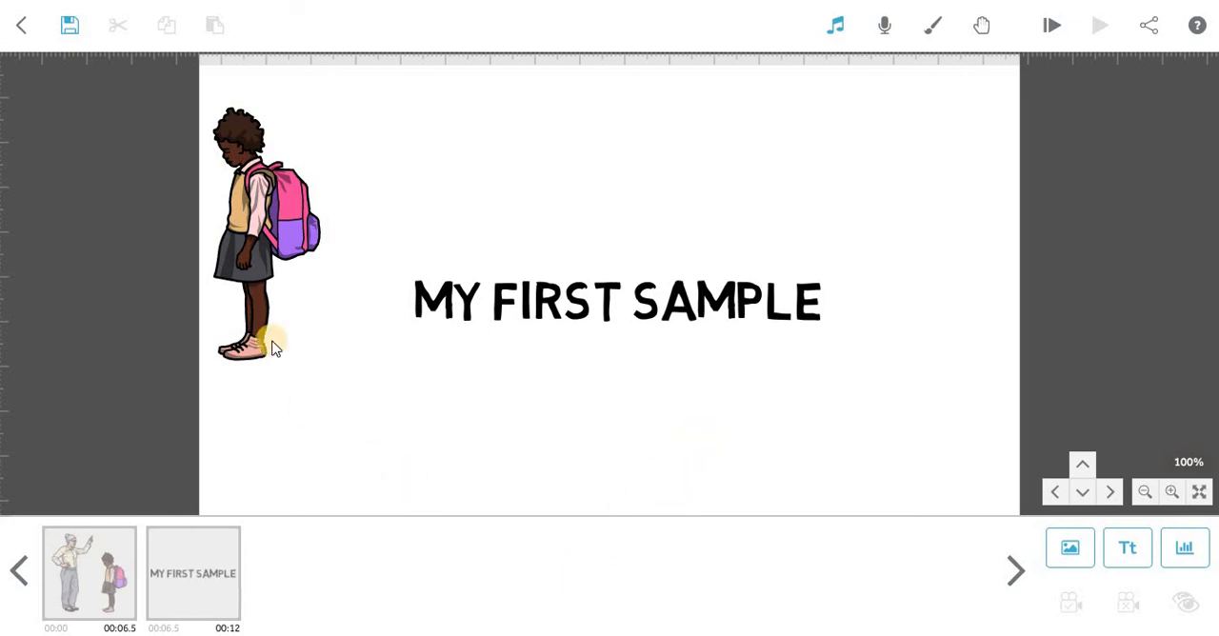
mouse_move(531, 271)
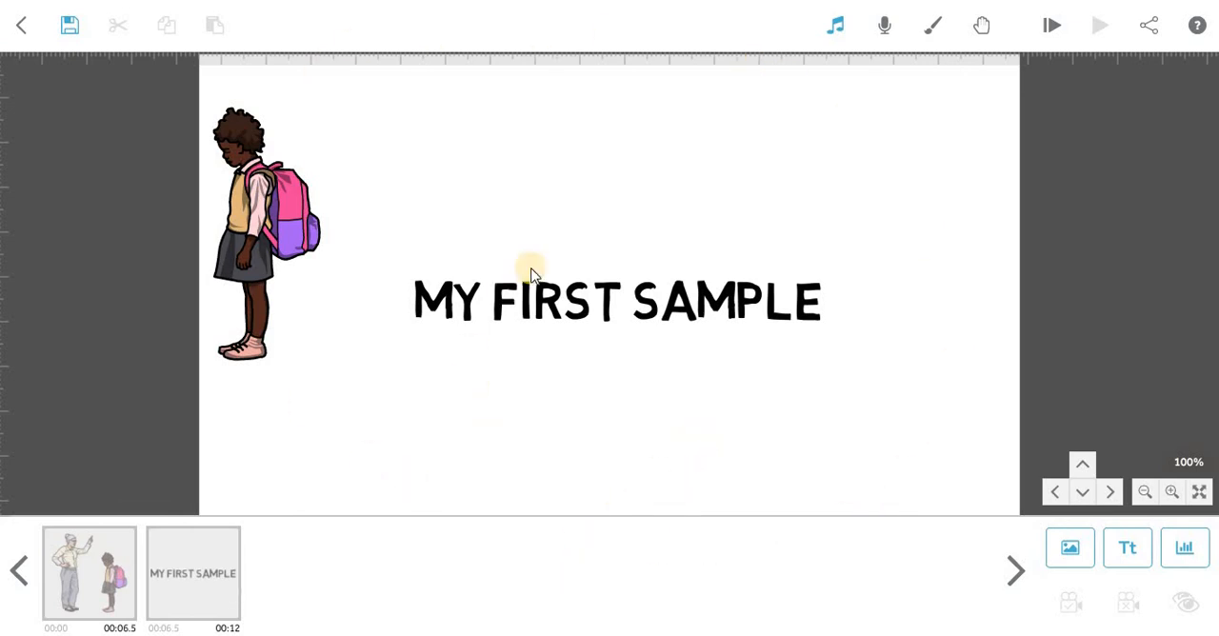
mouse_move(968, 201)
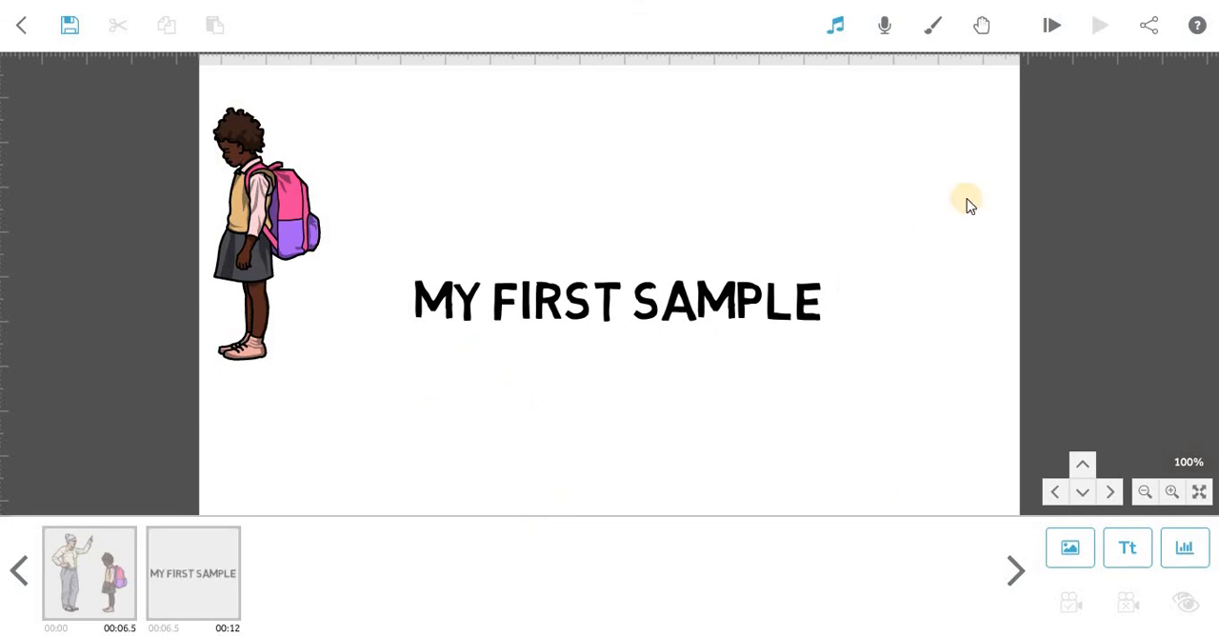
mouse_move(1051, 25)
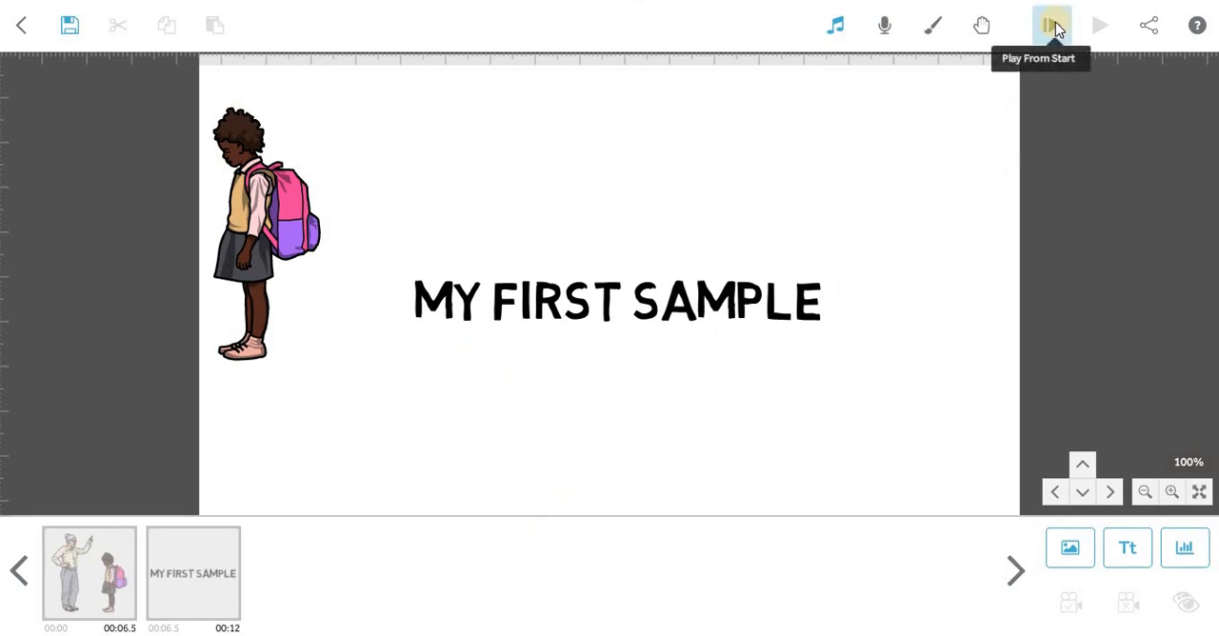
click(1051, 25)
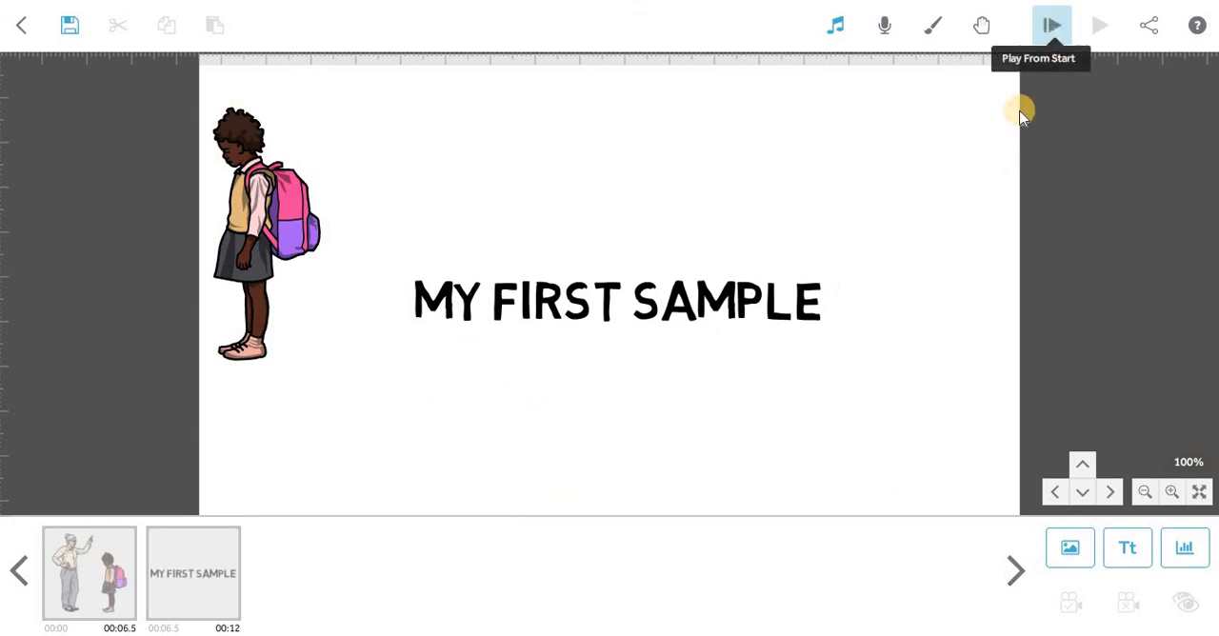